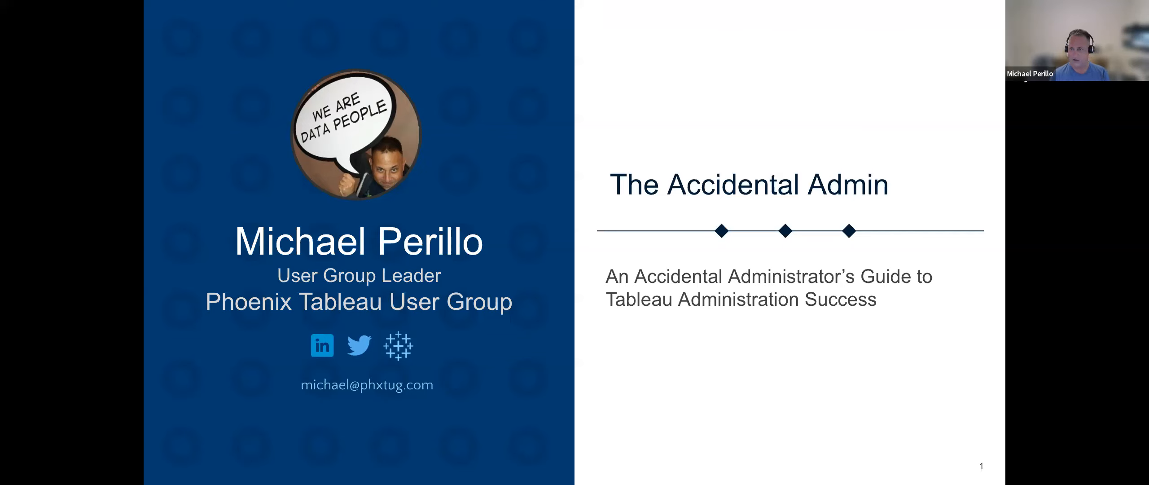
mouse_move(876, 125)
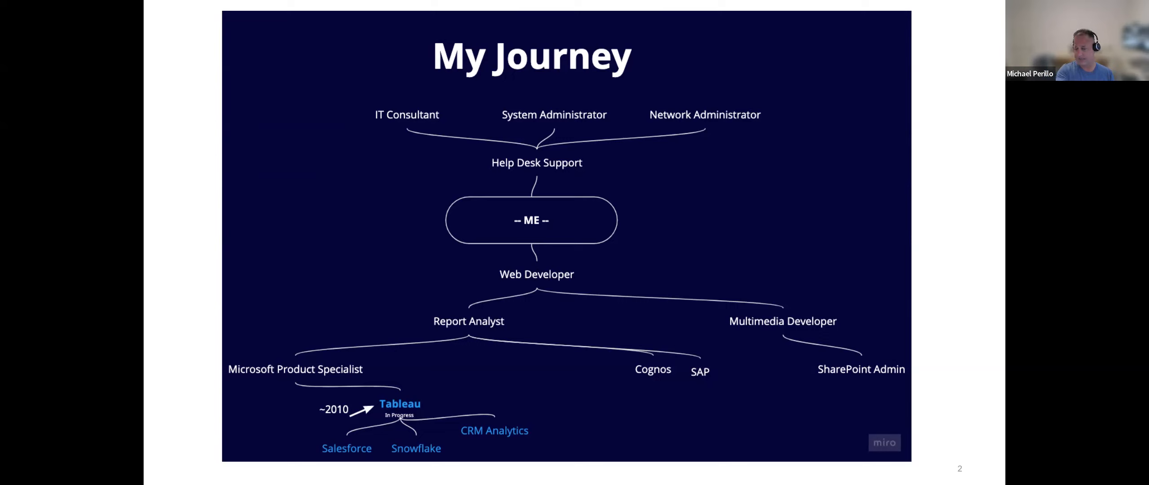
mouse_move(492, 417)
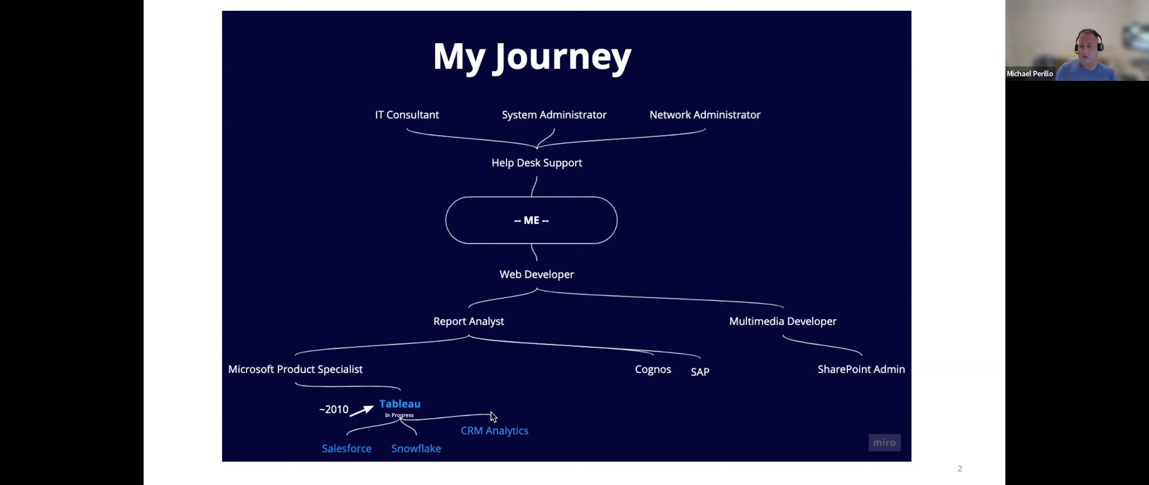
mouse_move(323, 409)
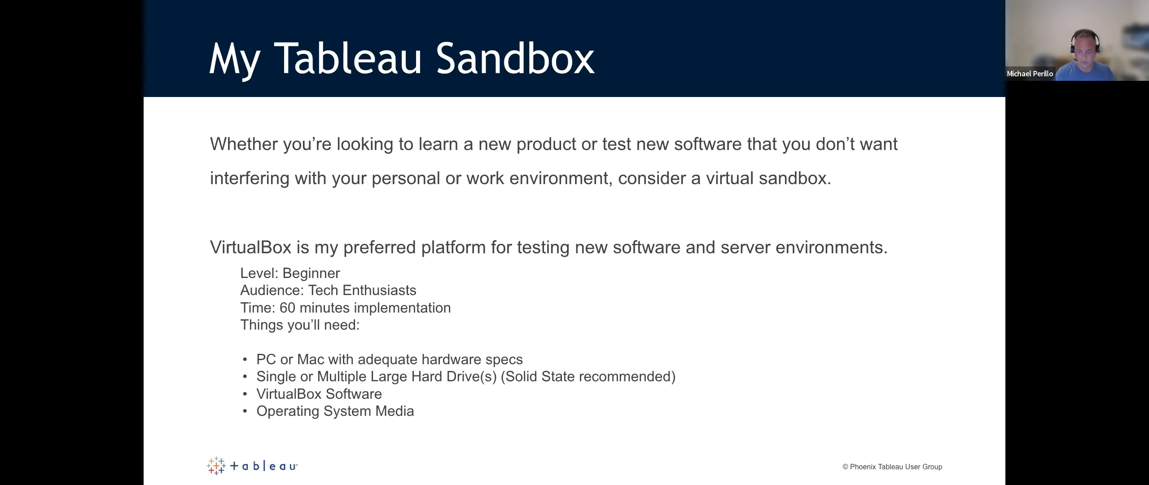
- Advance the shared deck to the 'Why a Sandbox?' benefits slide
key("right")
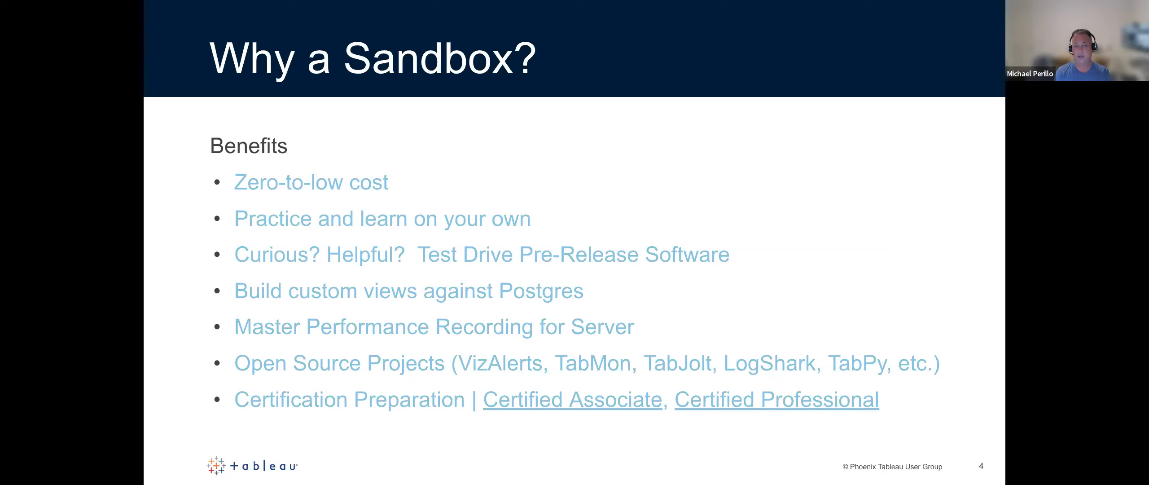
- Advance to the second 'Why a Sandbox?' slide listing testing scenarios like Node Down and Patching
key("right")
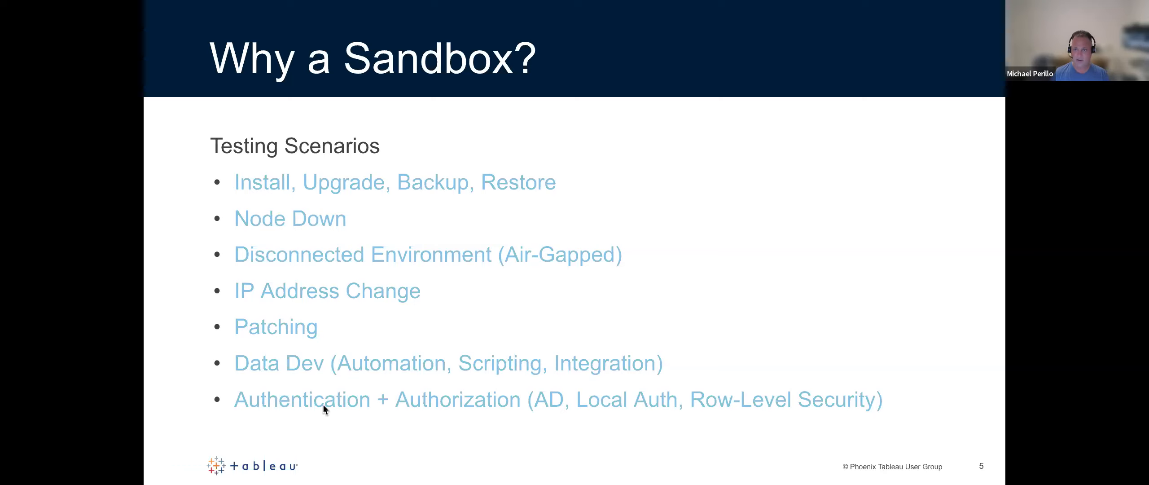
mouse_move(577, 215)
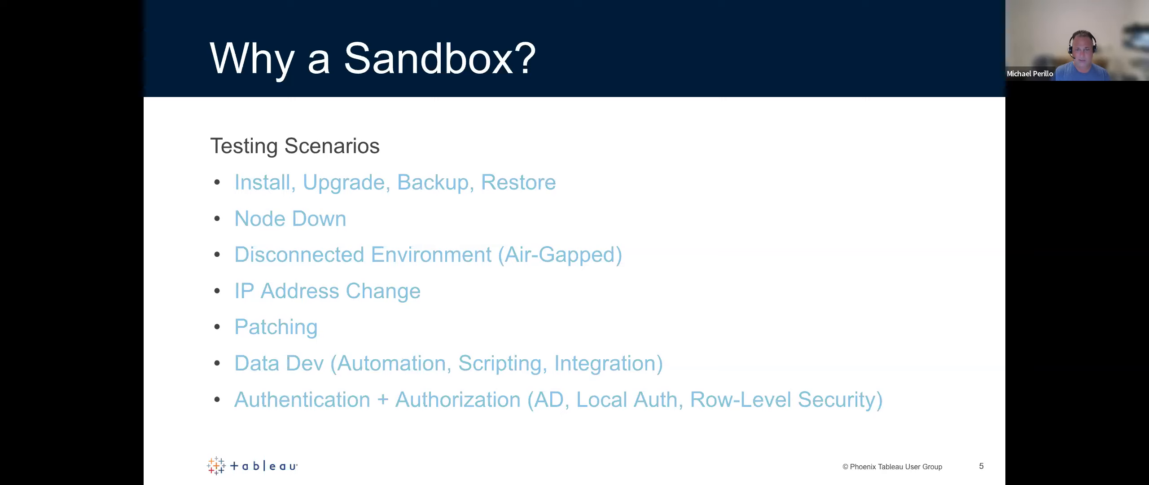
- Advance to the 'My Tableau Sandbox' slide with the host machine's hardware and OS specs
key("Right")
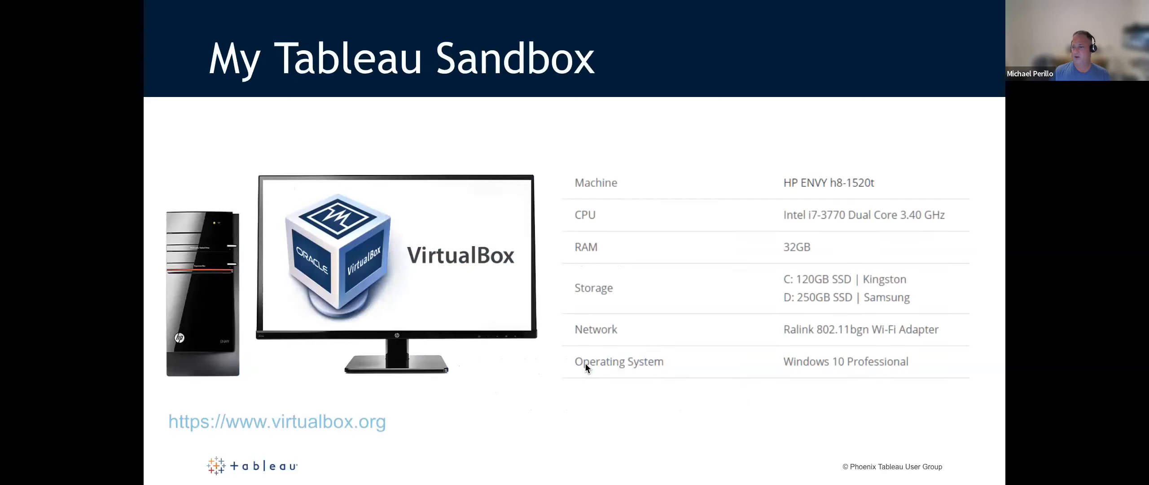
mouse_move(613, 333)
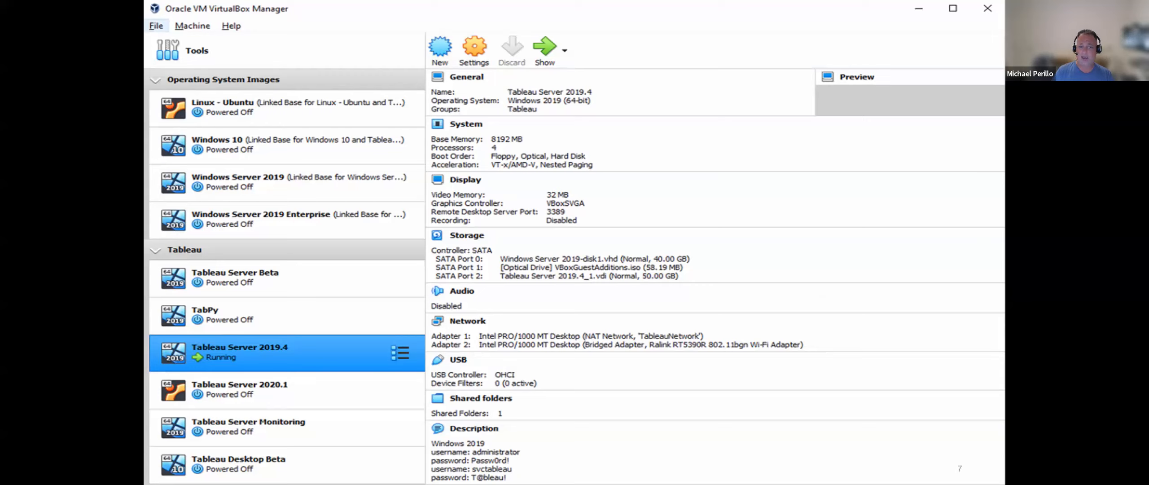
mouse_move(377, 298)
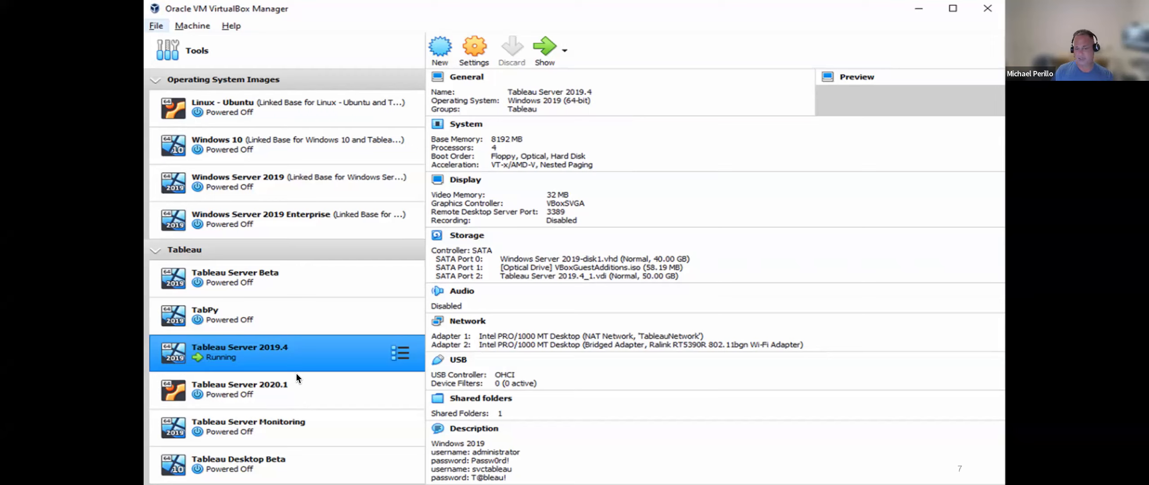
mouse_move(305, 438)
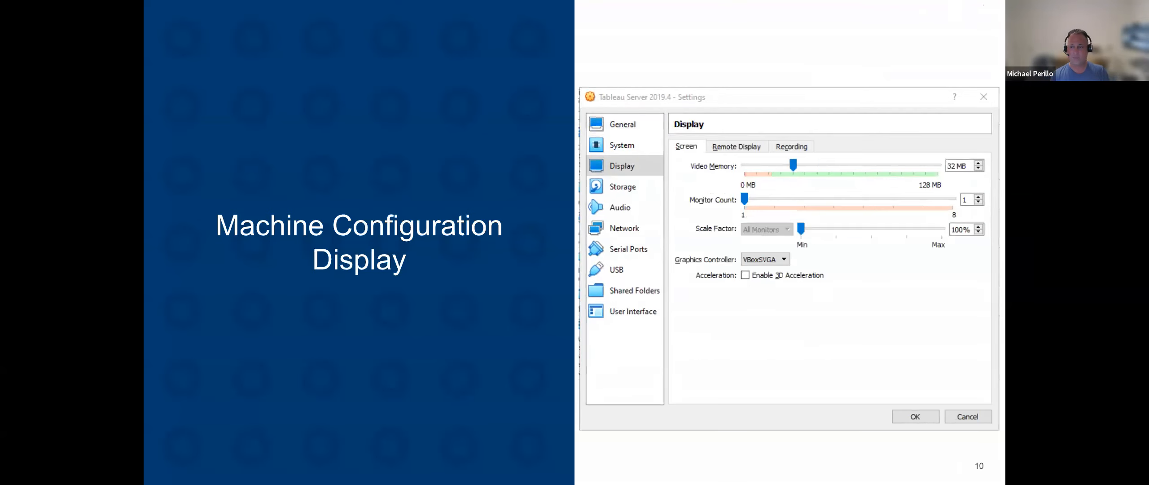
- Flip through the Network, USB and Shared Folders configuration slides and return to Storage (slide 11)
left_click(625, 228)
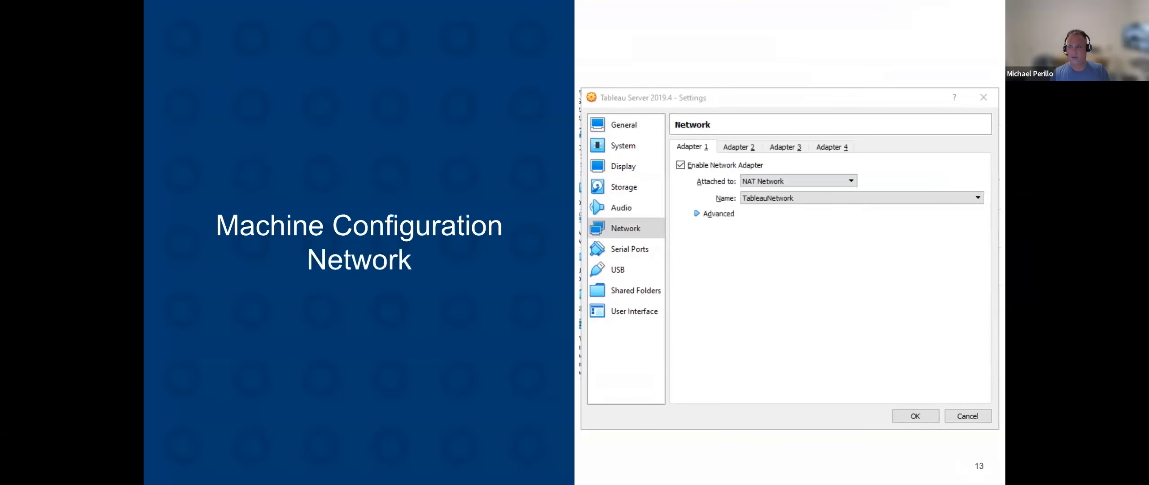
left_click(617, 270)
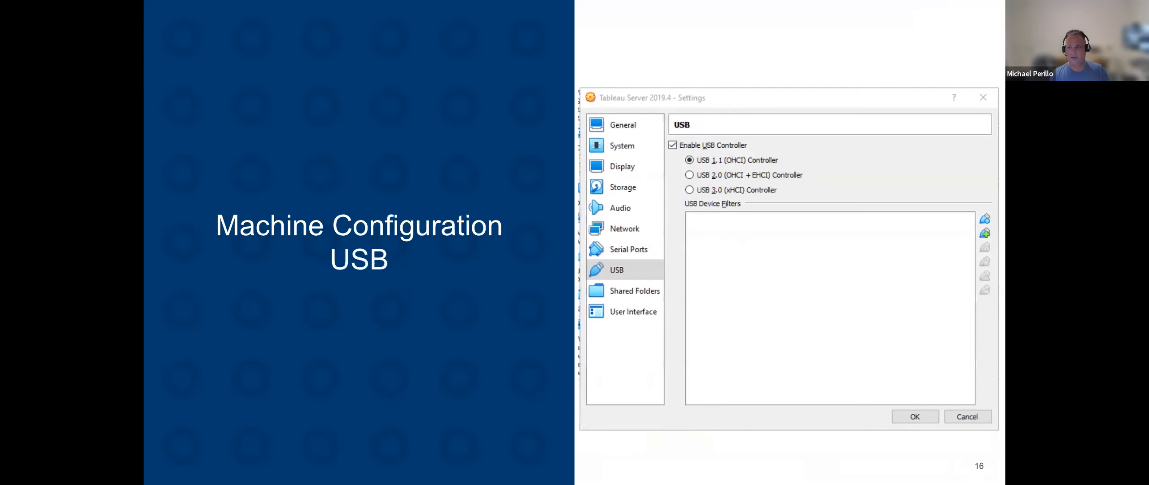
left_click(634, 290)
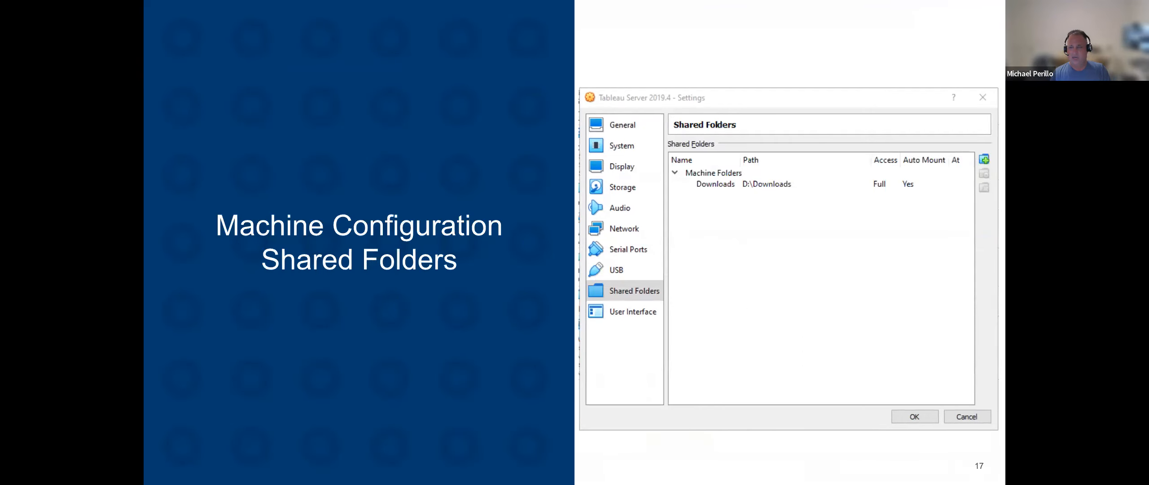
left_click(624, 228)
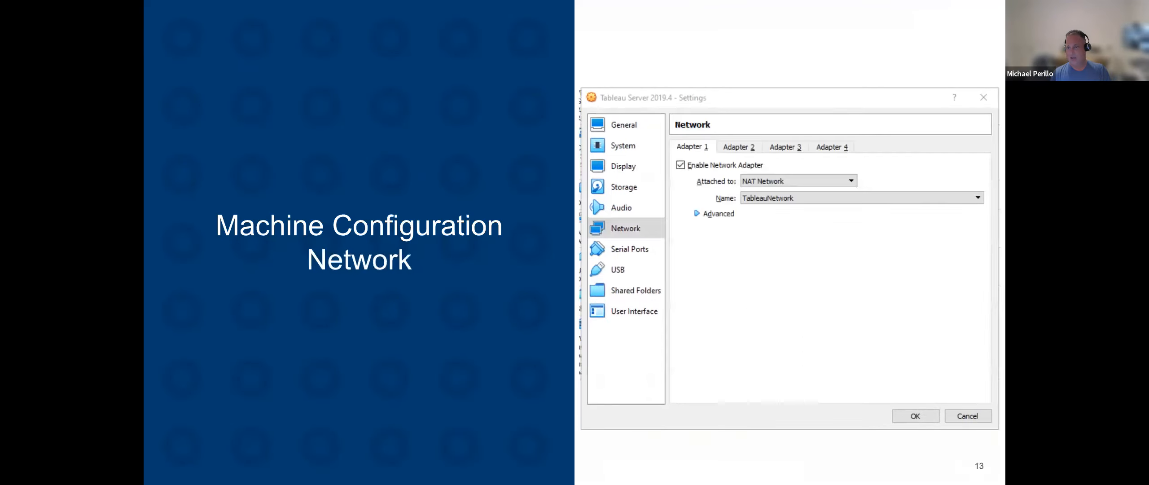
left_click(623, 186)
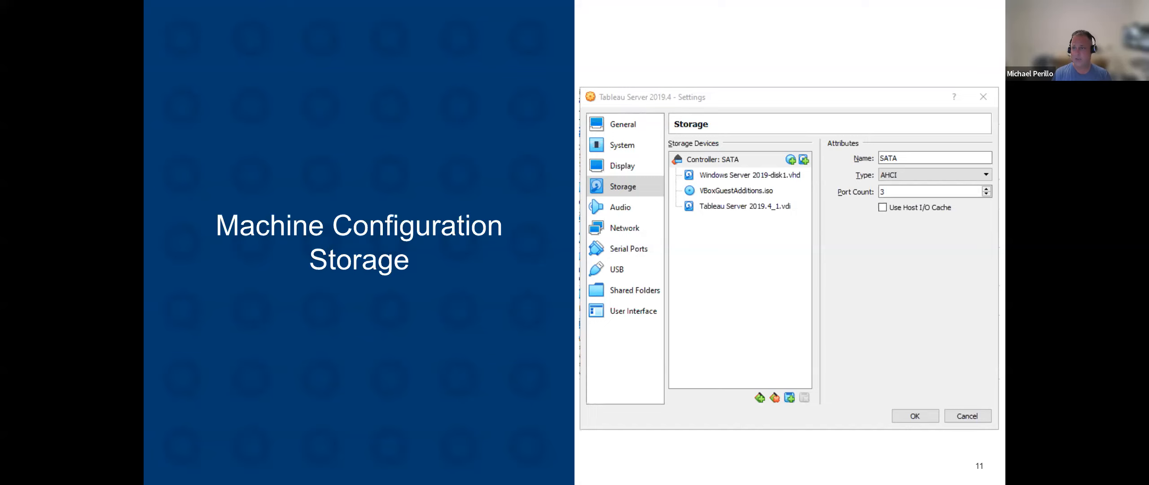
- Move from the Storage slide to the Machine Configuration Network slide with NAT Network settings
left_click(625, 229)
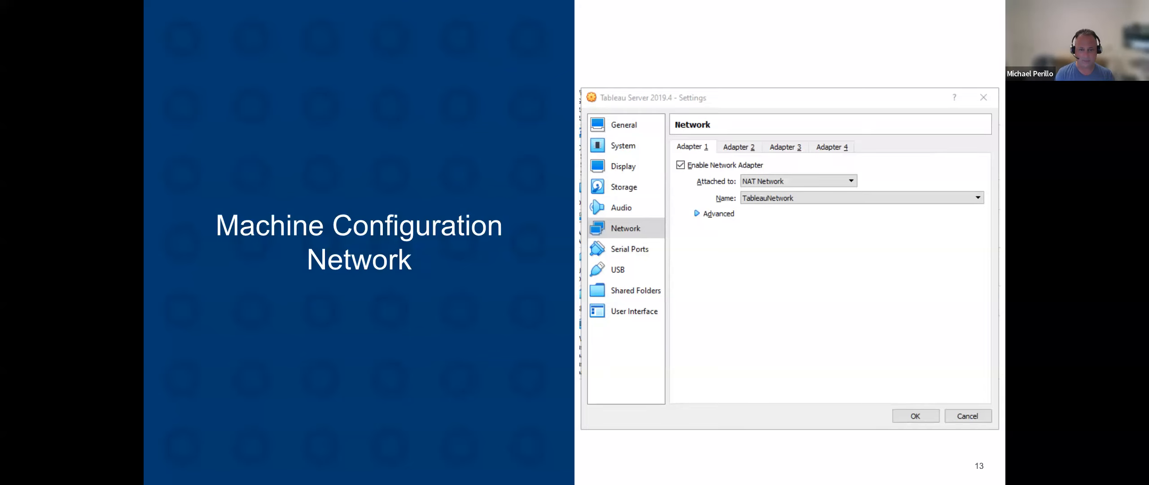
- Advance the deck to slide 19, the Tableau Admin Bingo card
left_click(636, 290)
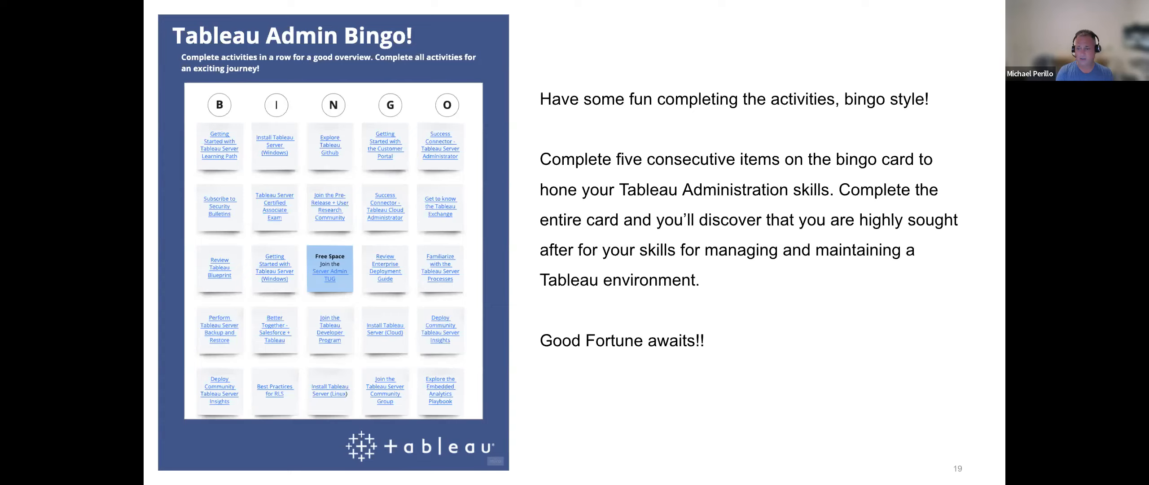
- Advance through both Resources slides to the second one listing trust.tableau.com and Community Projects
key("Right")
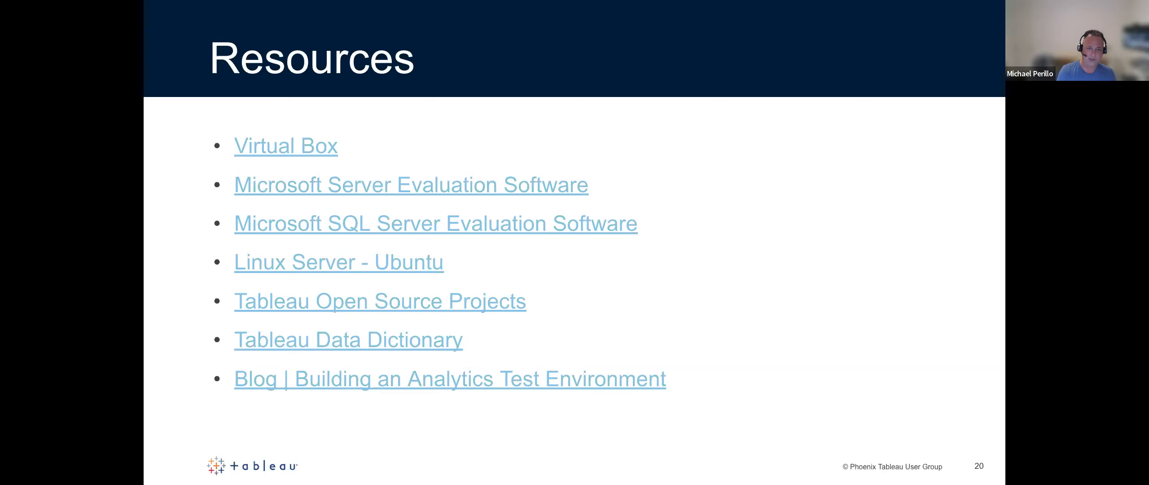
key("right")
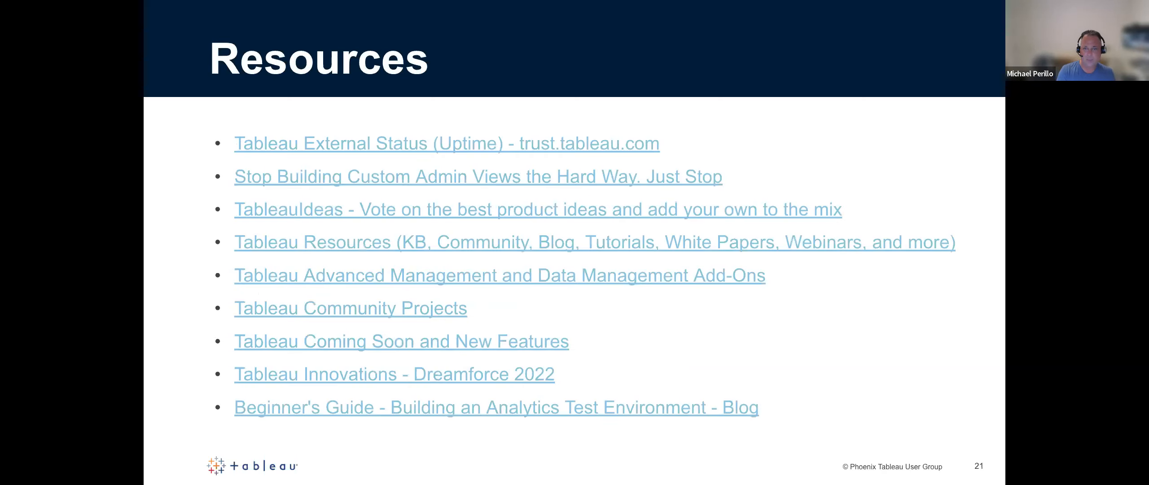
key("right")
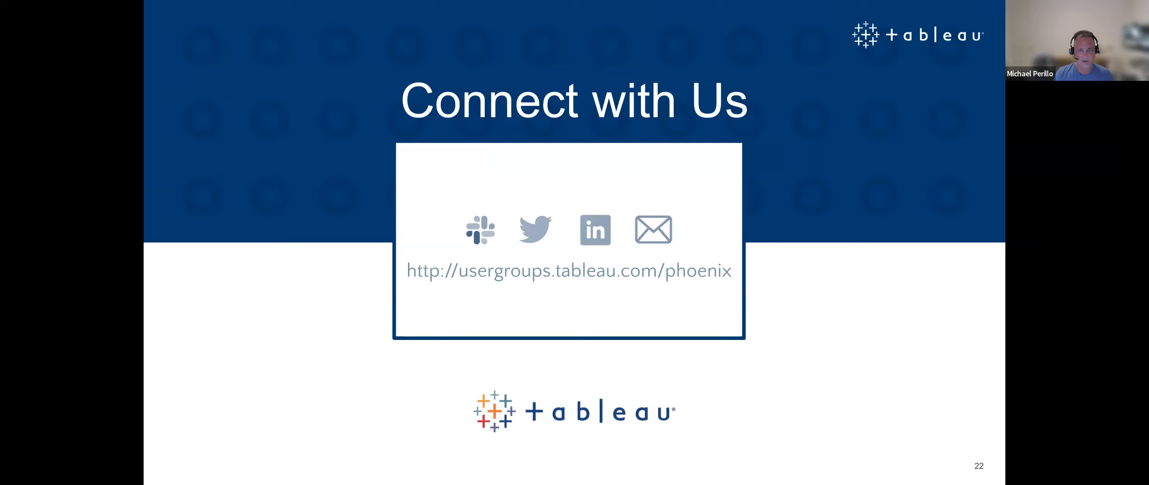
mouse_move(389, 411)
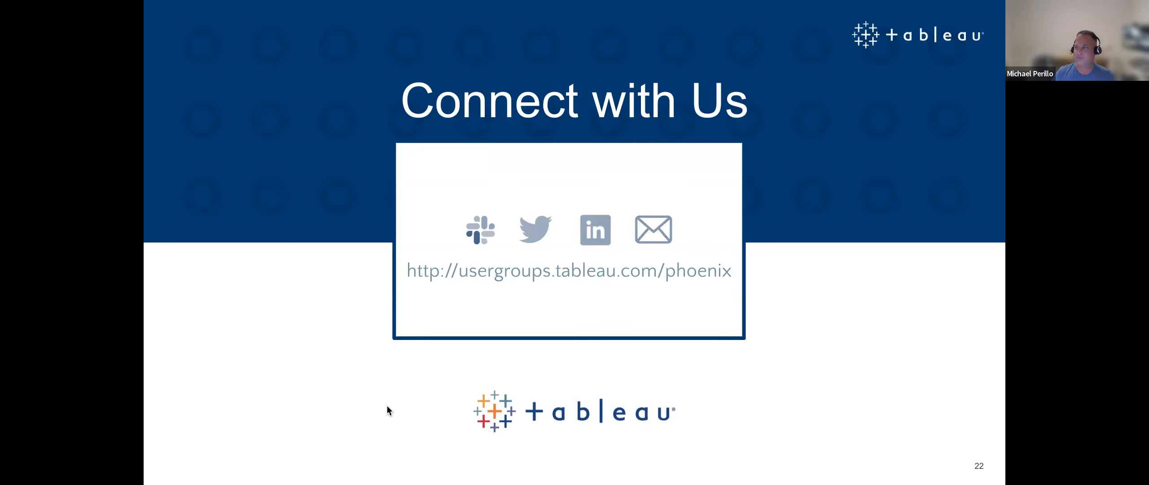
mouse_move(600, 58)
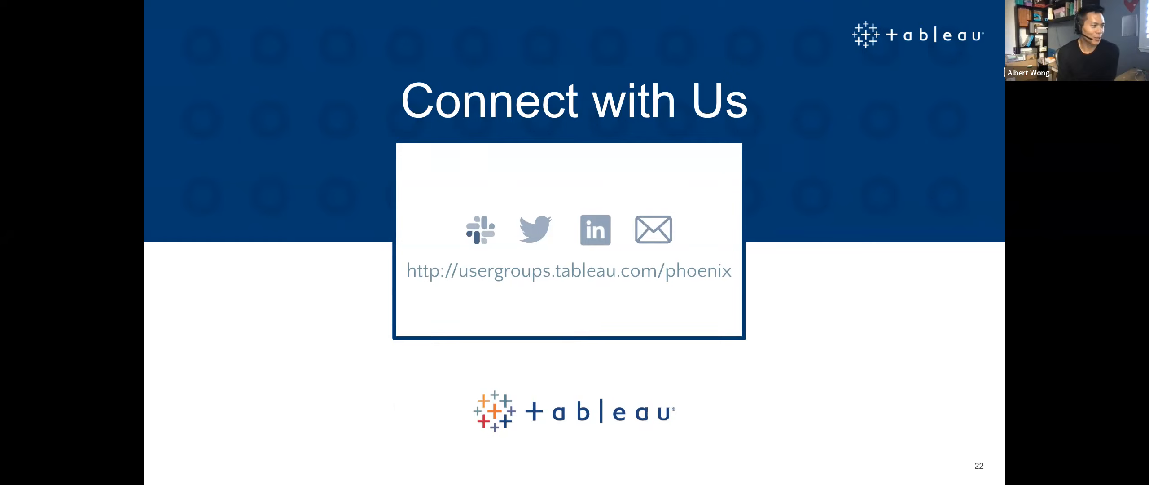
mouse_move(759, 207)
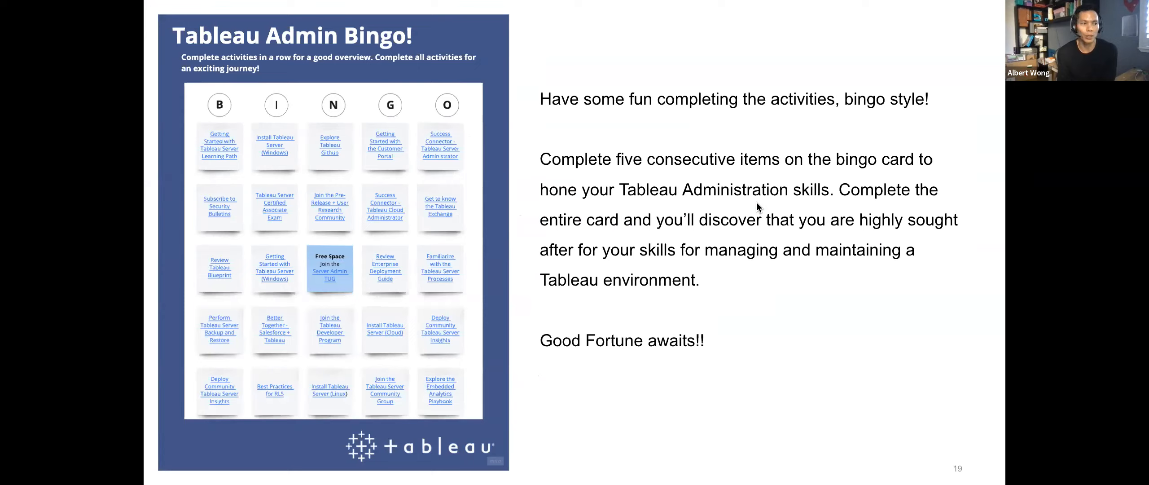
mouse_move(709, 198)
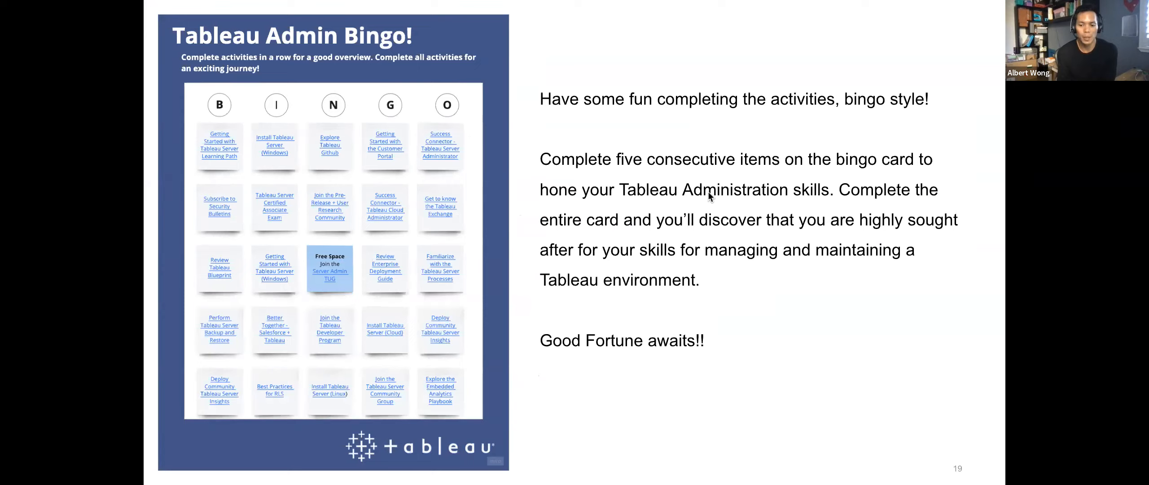
mouse_move(584, 129)
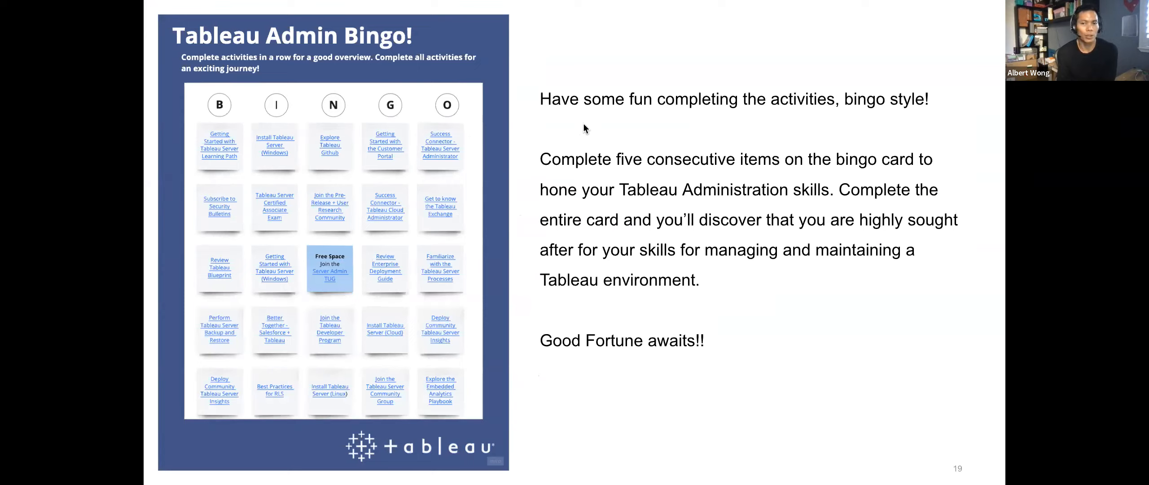
mouse_move(484, 135)
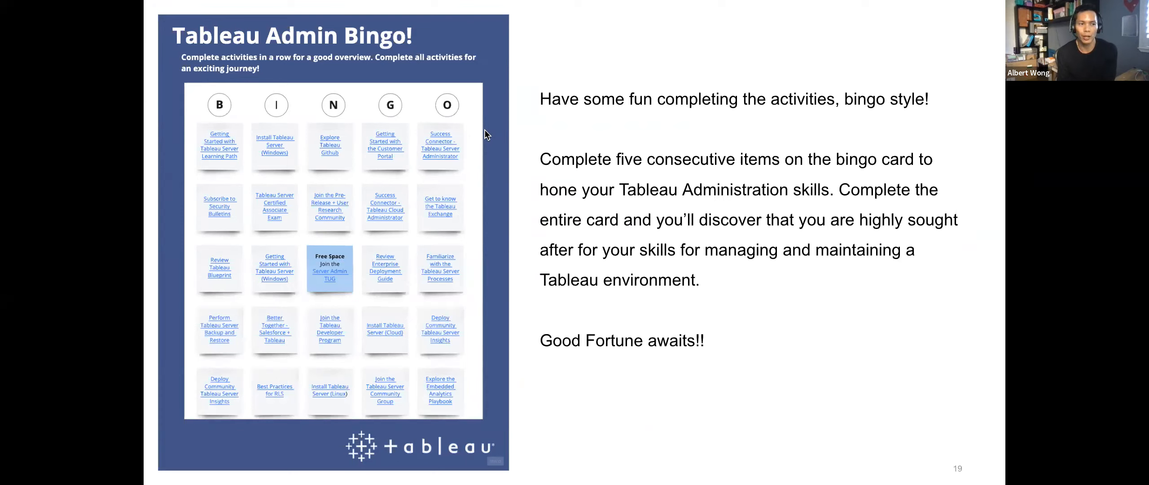
mouse_move(649, 105)
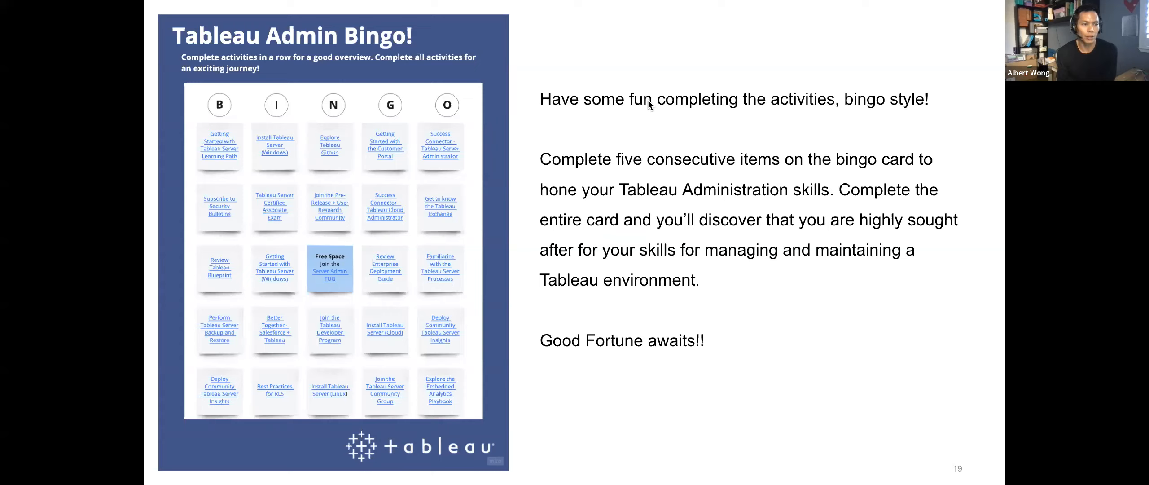
mouse_move(616, 18)
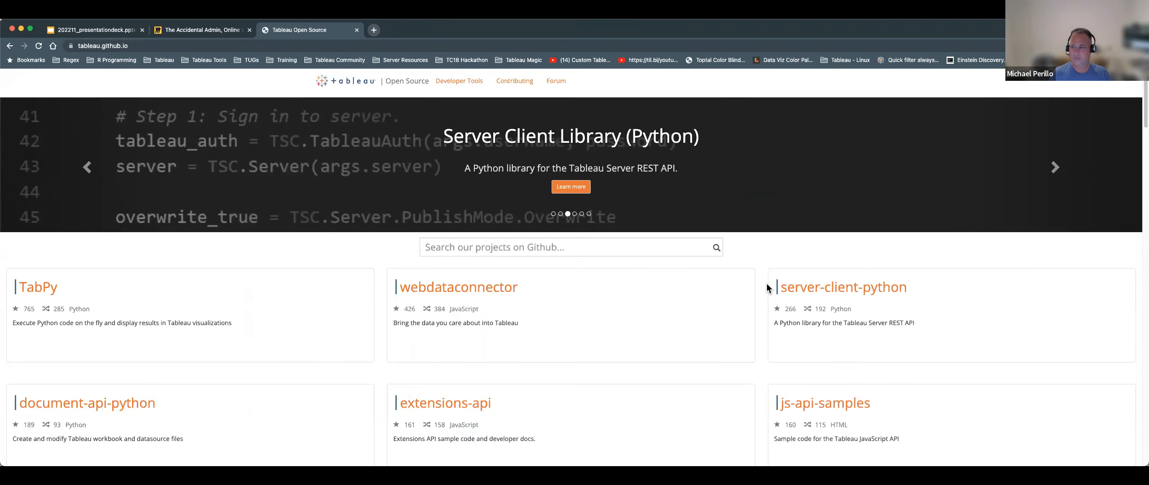
mouse_move(940, 166)
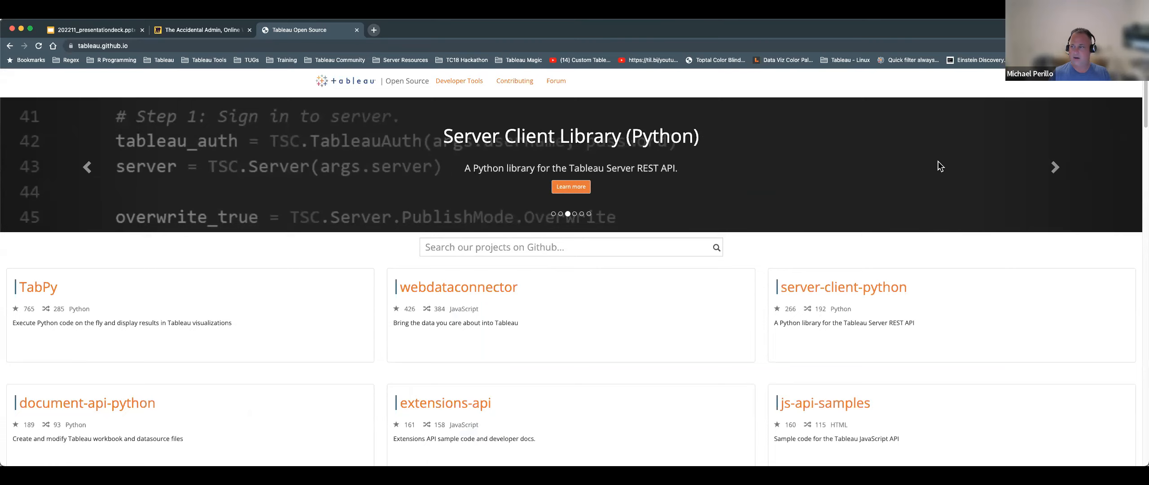
mouse_move(502, 271)
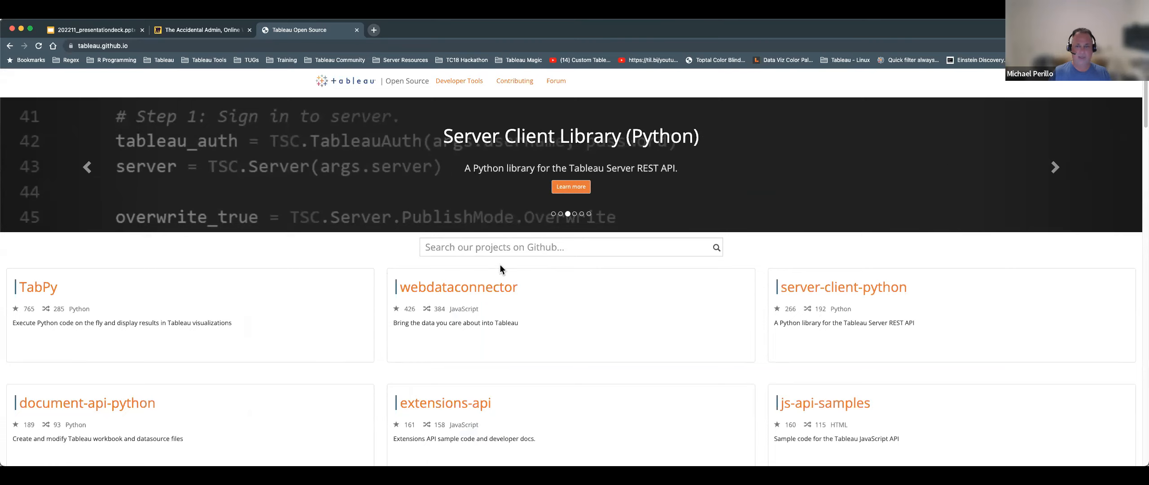
- Search the Tableau Open Source projects for 'tabmi' and view the TabMigrate repository's README
type("tabmi")
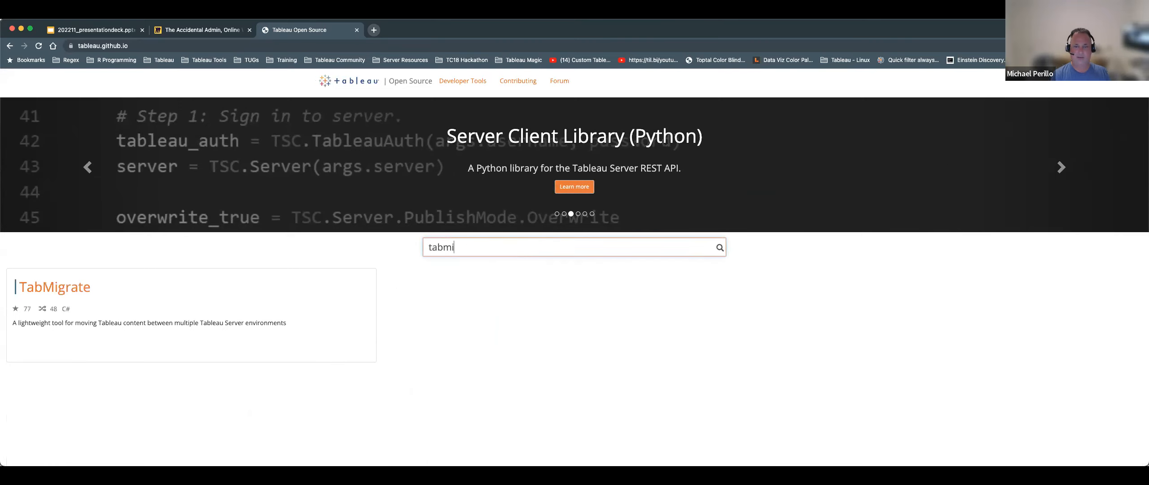
mouse_move(55, 286)
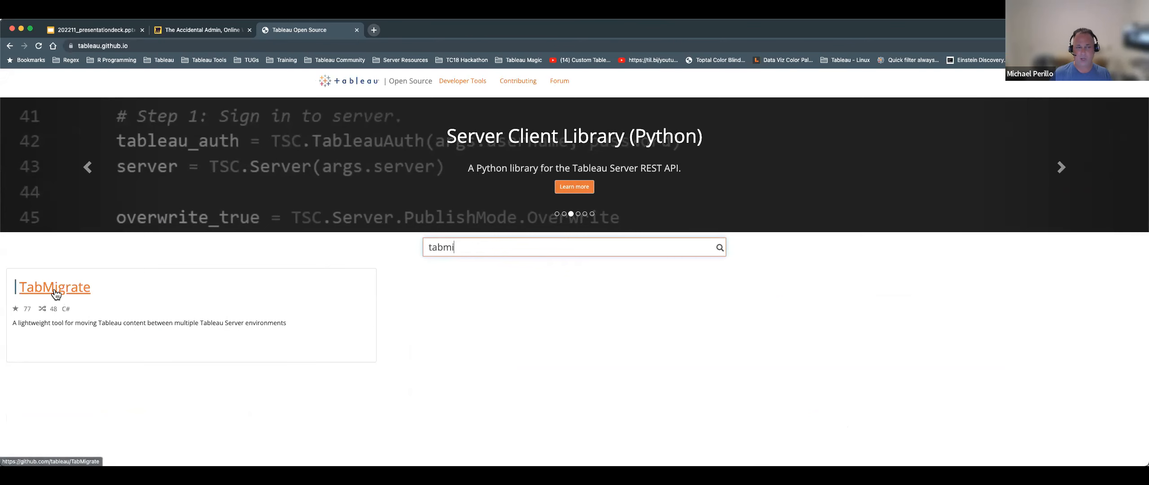
left_click(54, 287)
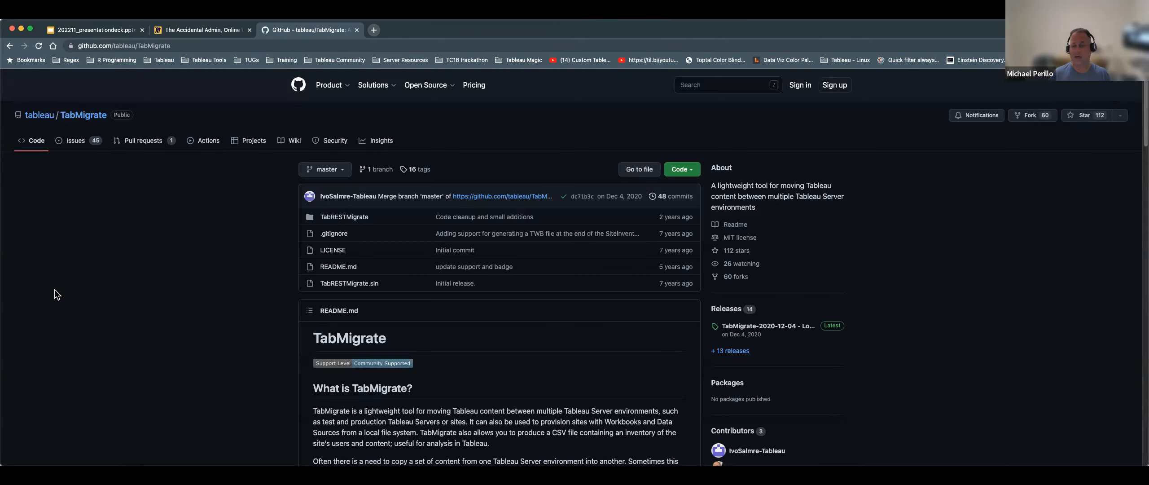
scroll("down", 3)
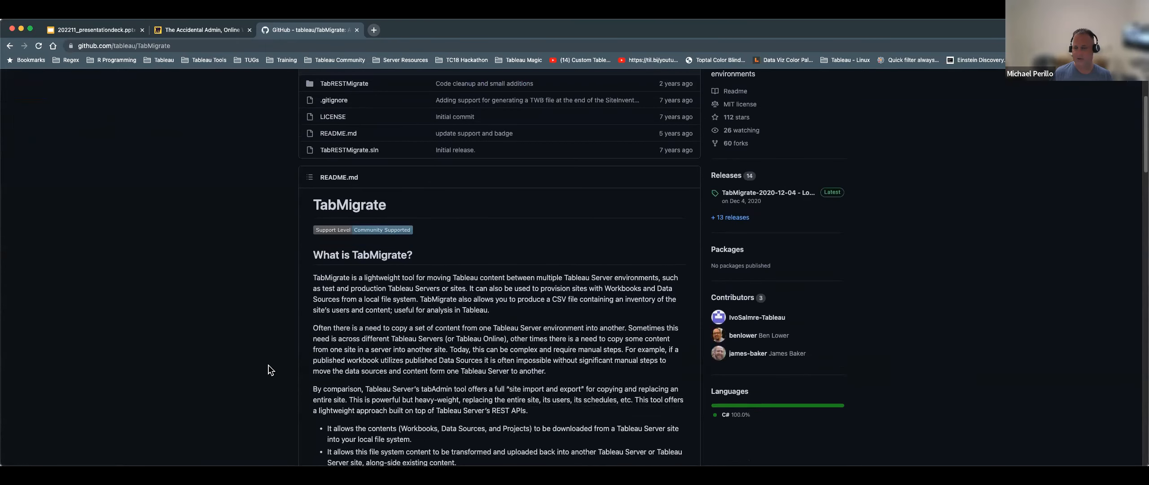
scroll("down", 3)
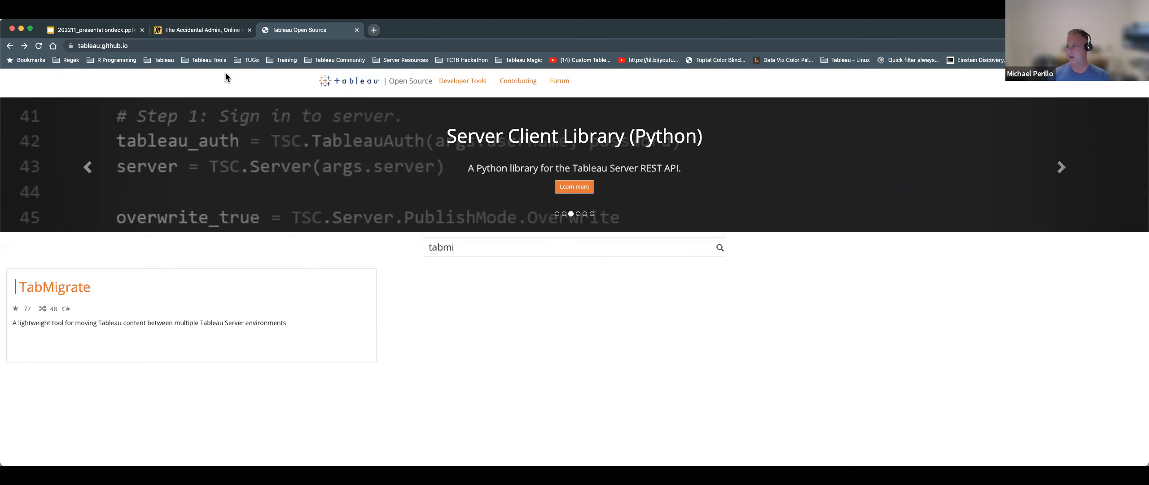
mouse_move(655, 247)
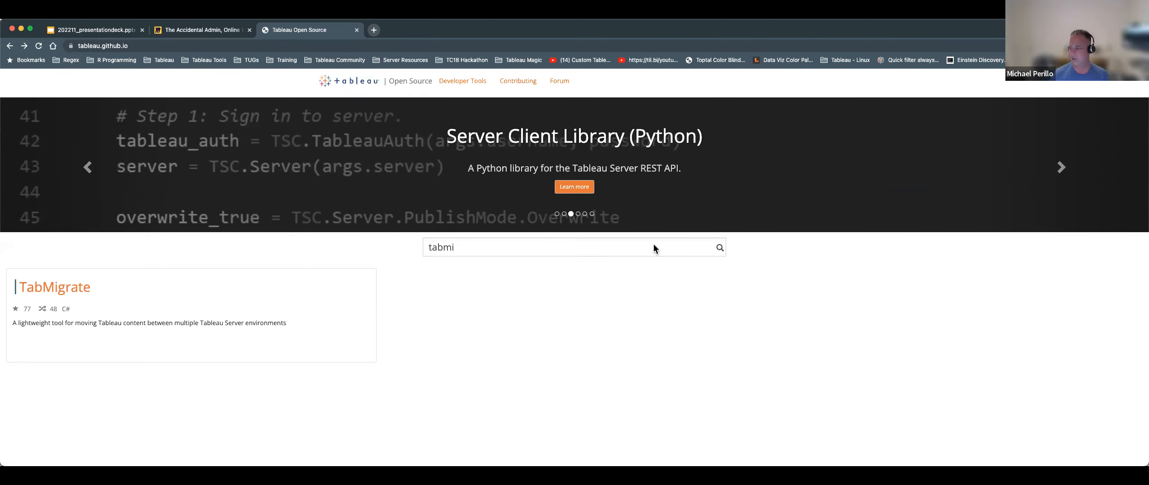
mouse_move(991, 346)
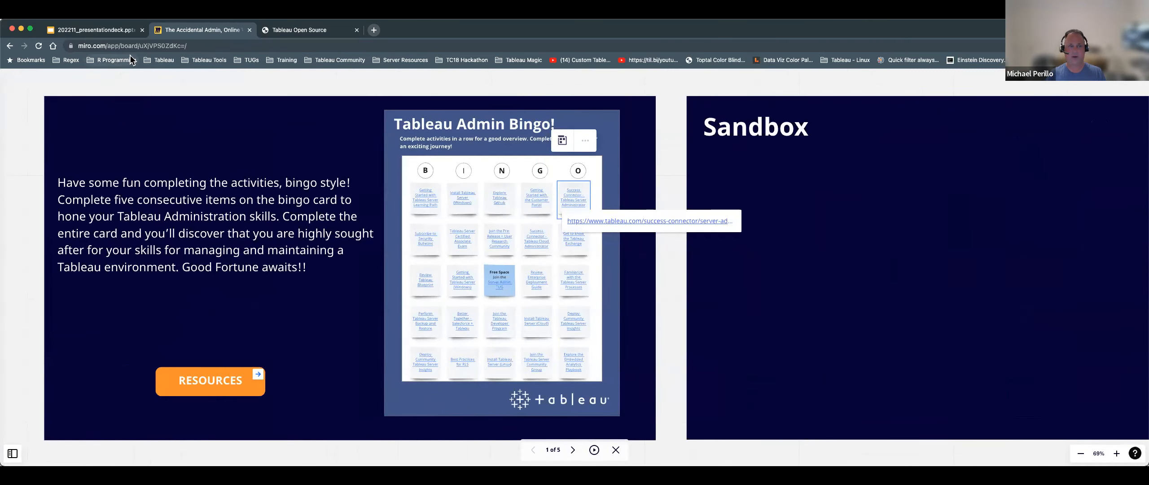
mouse_move(436, 226)
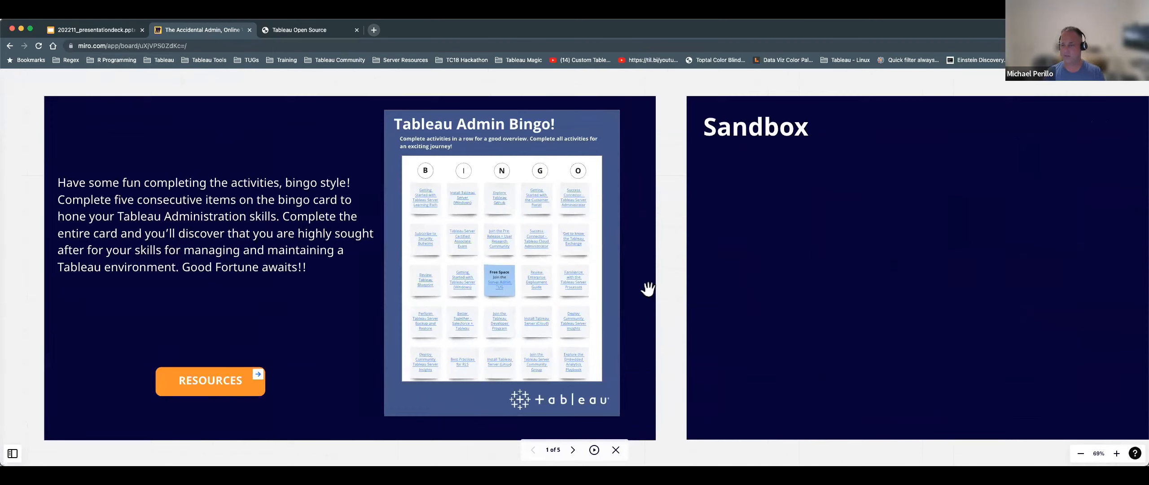
mouse_move(814, 288)
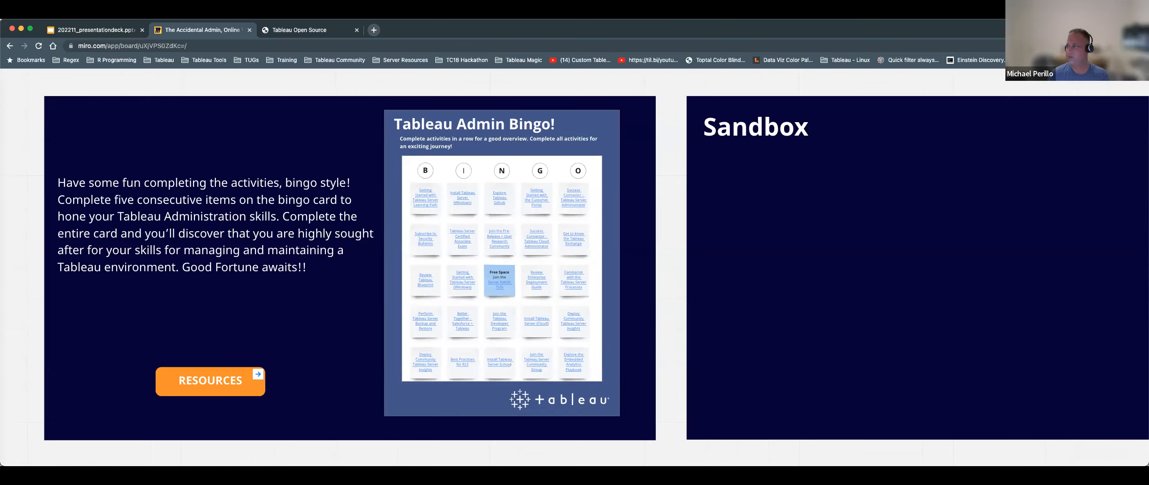
- Close the link preview on the Tableau Admin Bingo card in Miro
left_click(1139, 46)
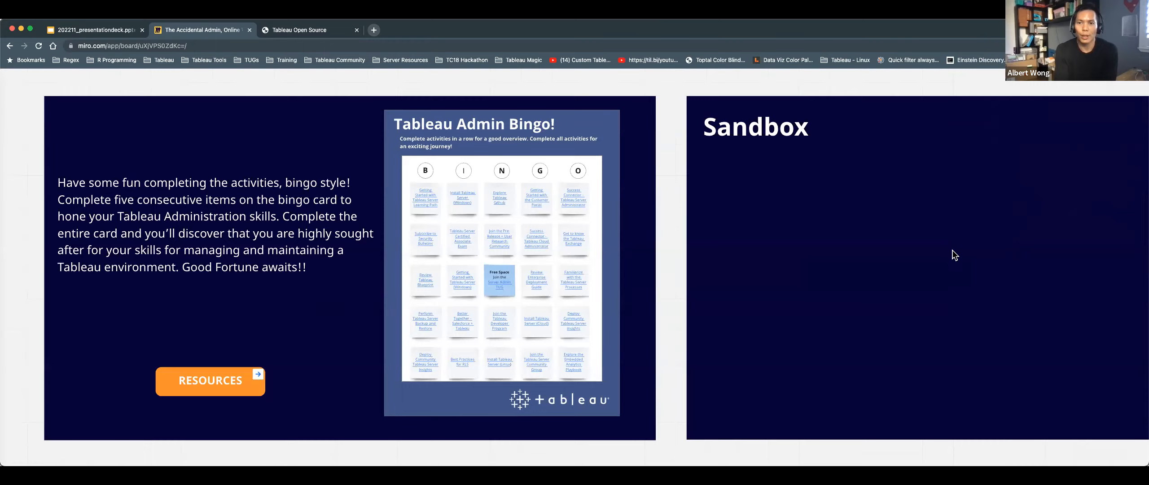
mouse_move(953, 256)
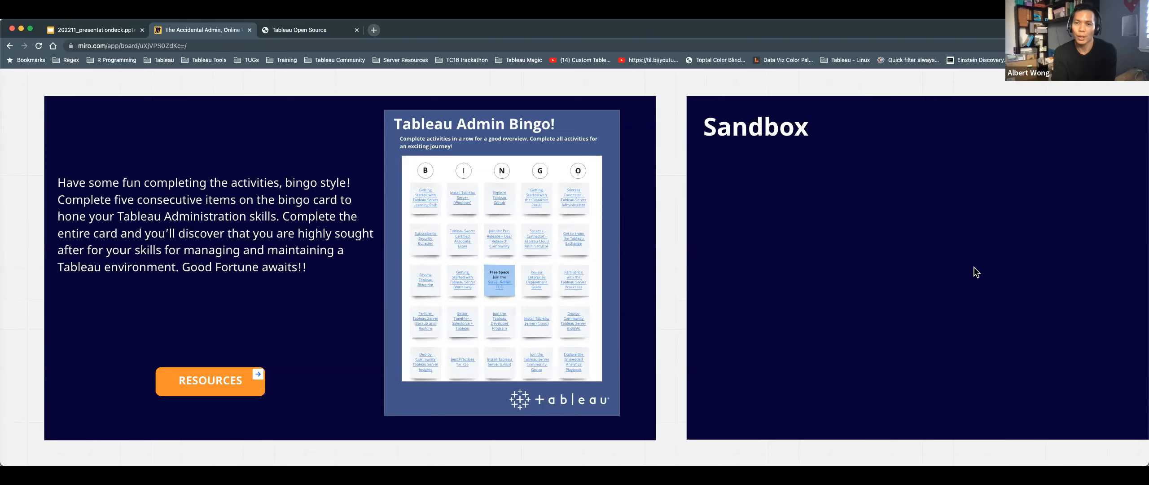
mouse_move(312, 35)
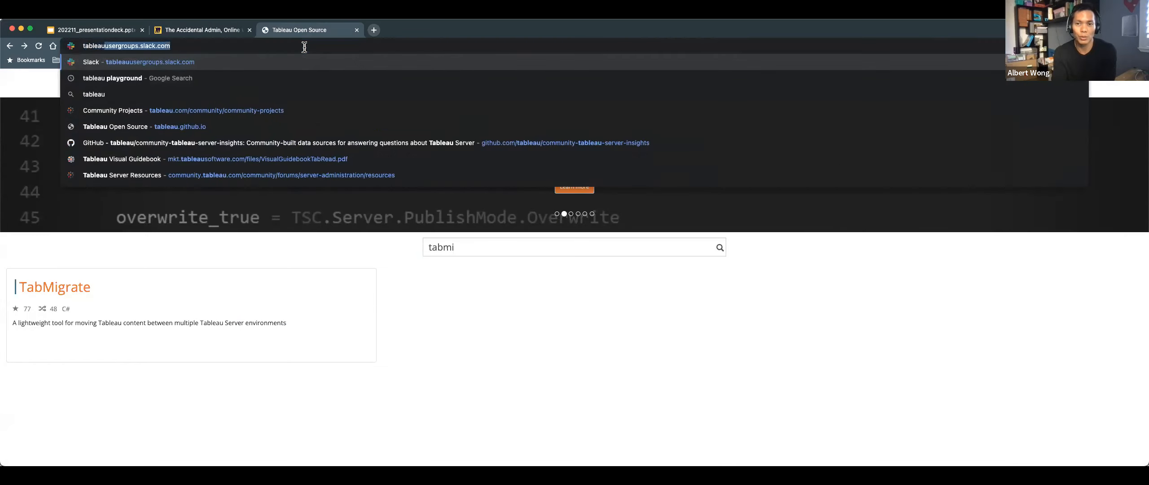
- Search 'tableau advanced management' from the Chrome address bar to reach the product page
type("tableau advanced management")
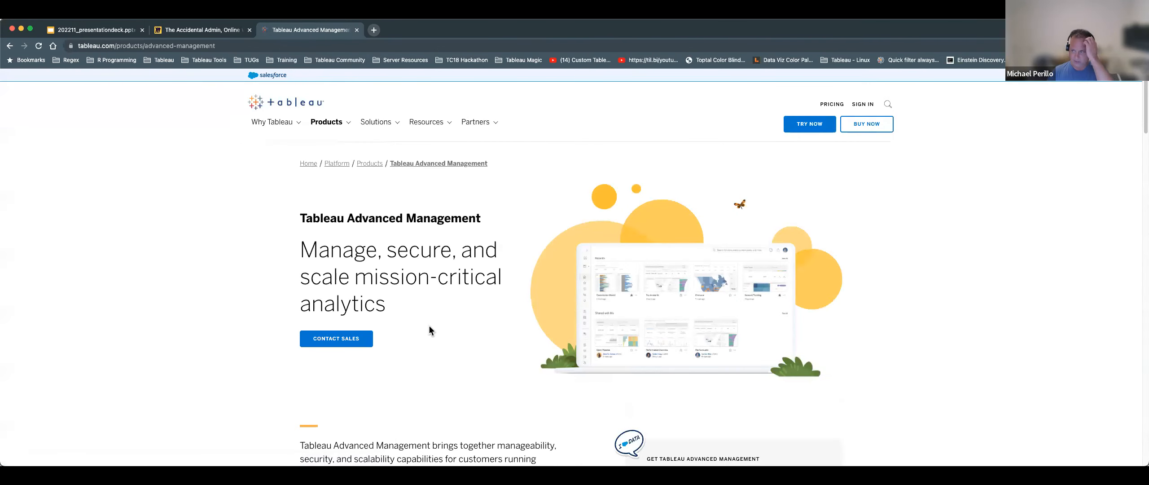
- Scroll the Advanced Management page to the hosting options and select the page's web address
scroll("down", 3)
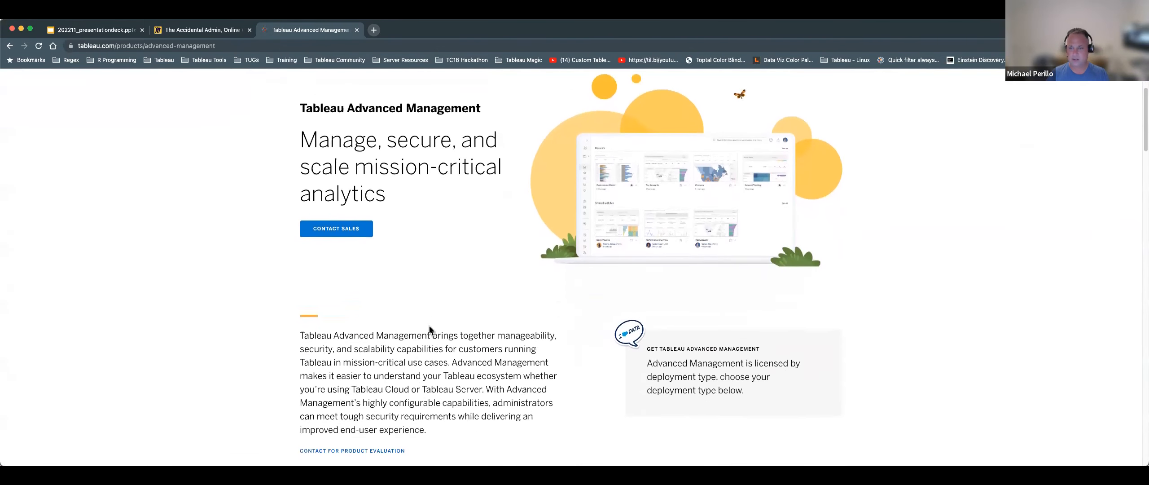
scroll("down", 3)
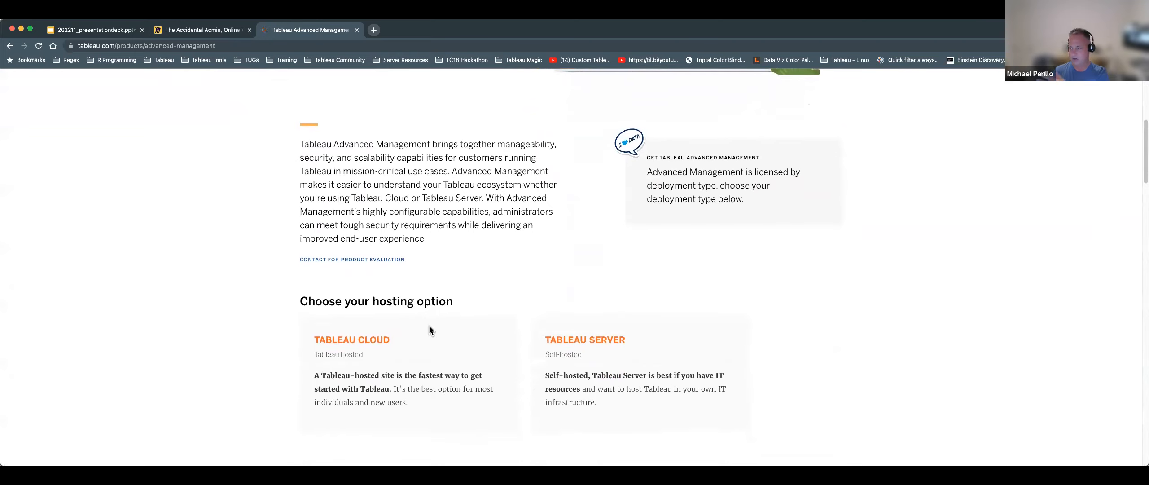
mouse_move(124, 46)
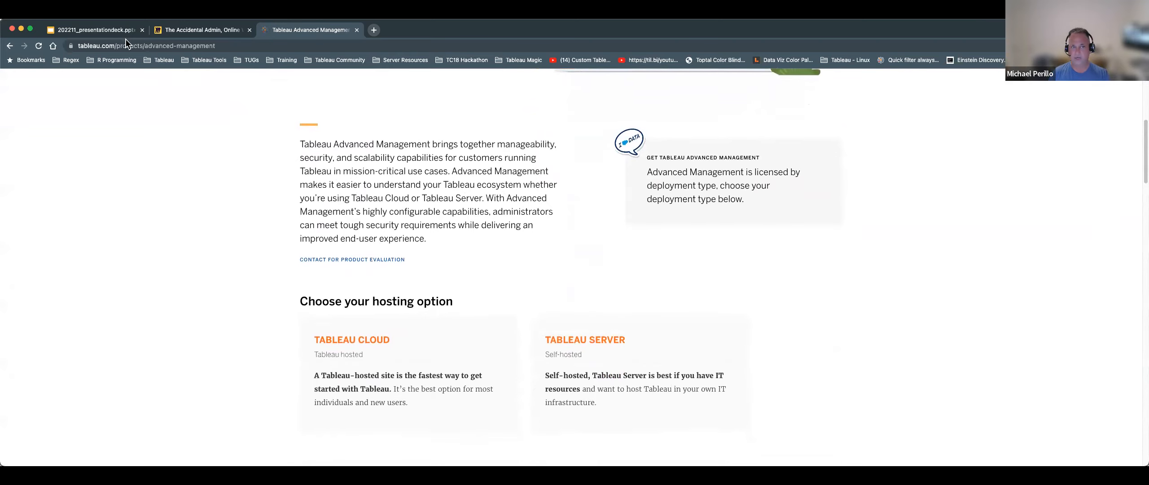
left_click(146, 46)
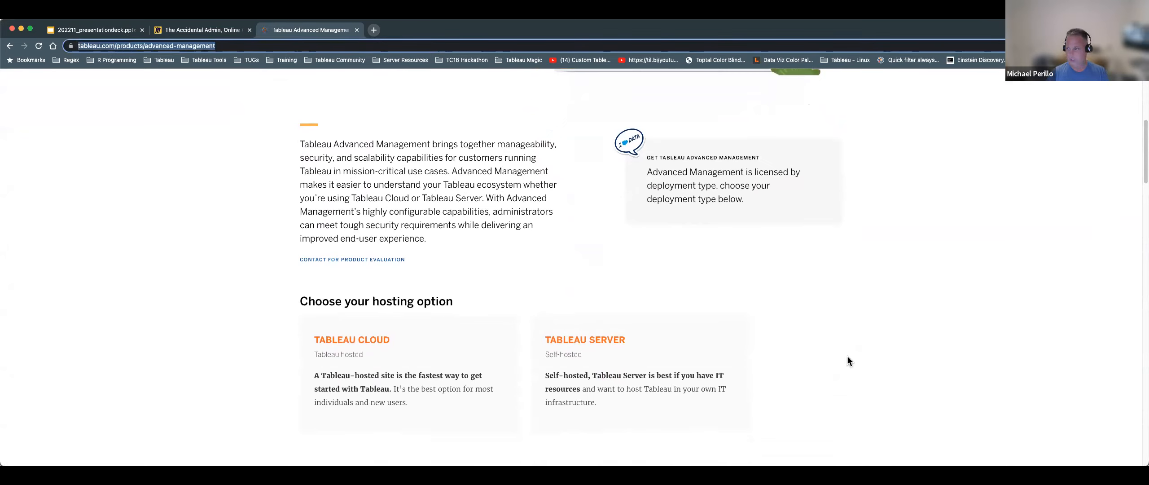
mouse_move(514, 40)
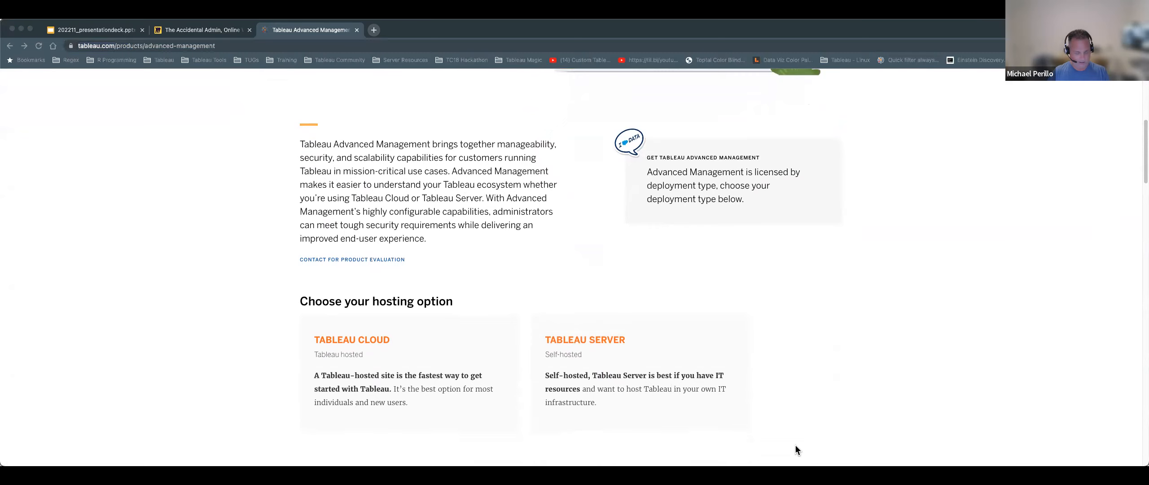
mouse_move(663, 300)
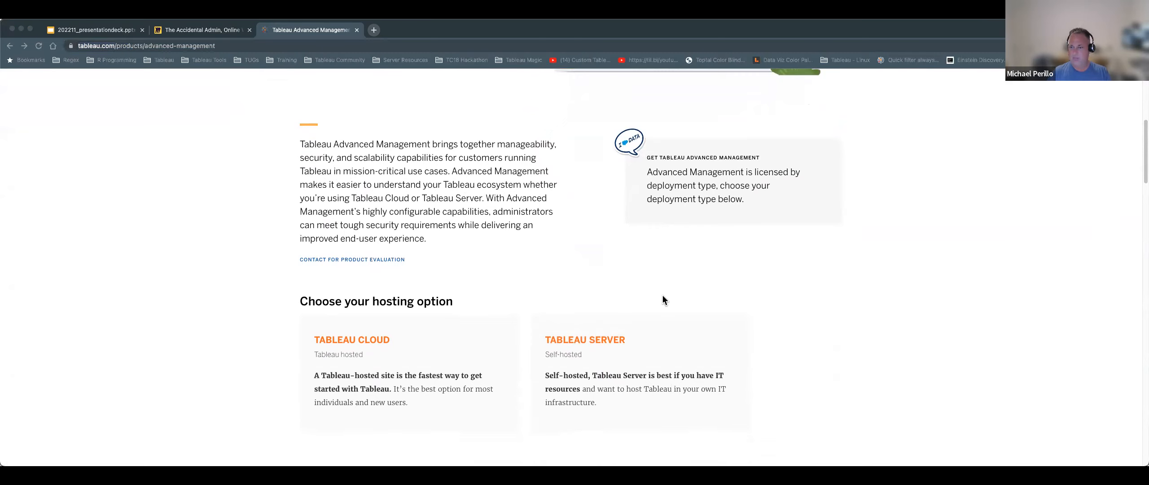
mouse_move(1006, 295)
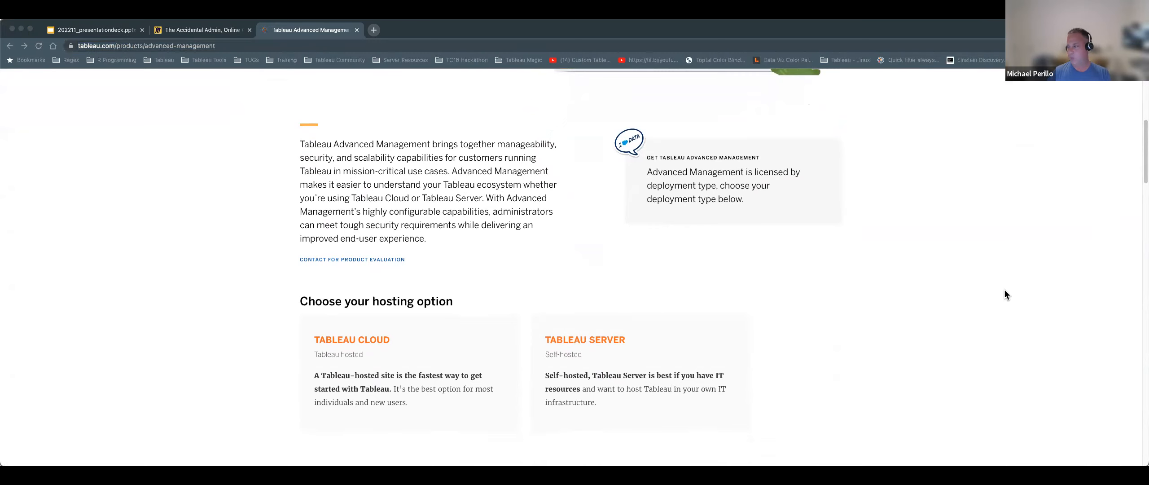
mouse_move(681, 304)
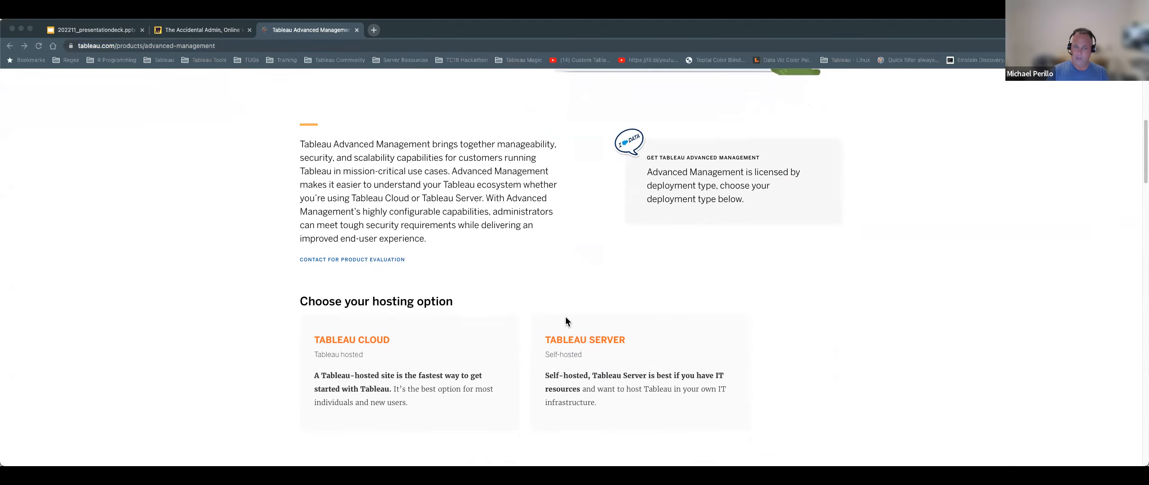
mouse_move(664, 325)
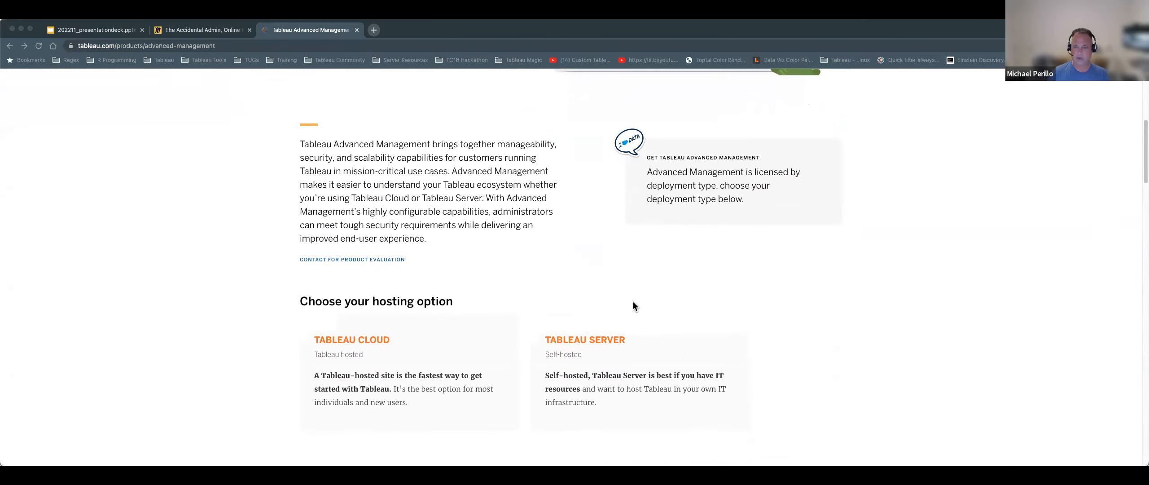
scroll("down", 3)
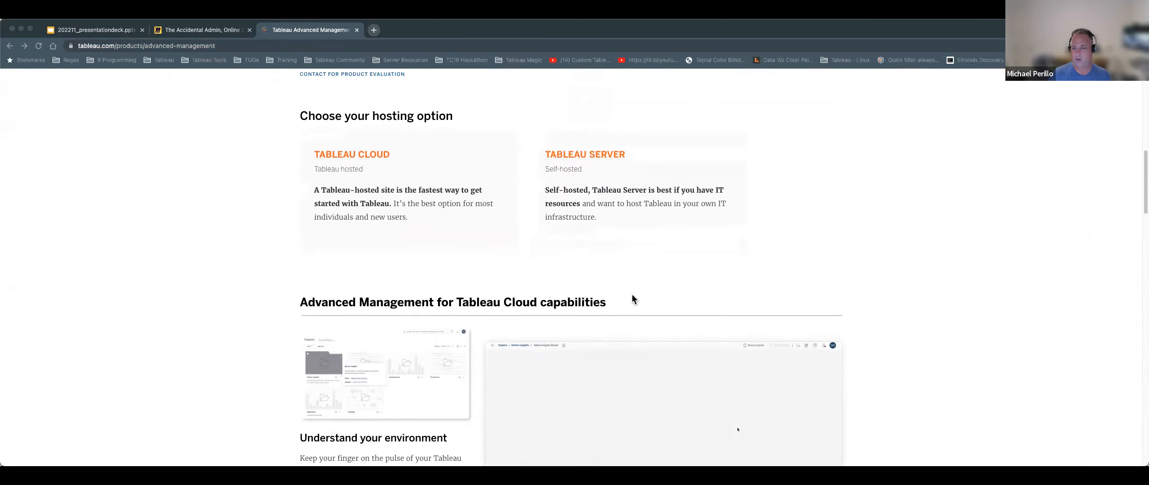
scroll("down", 3)
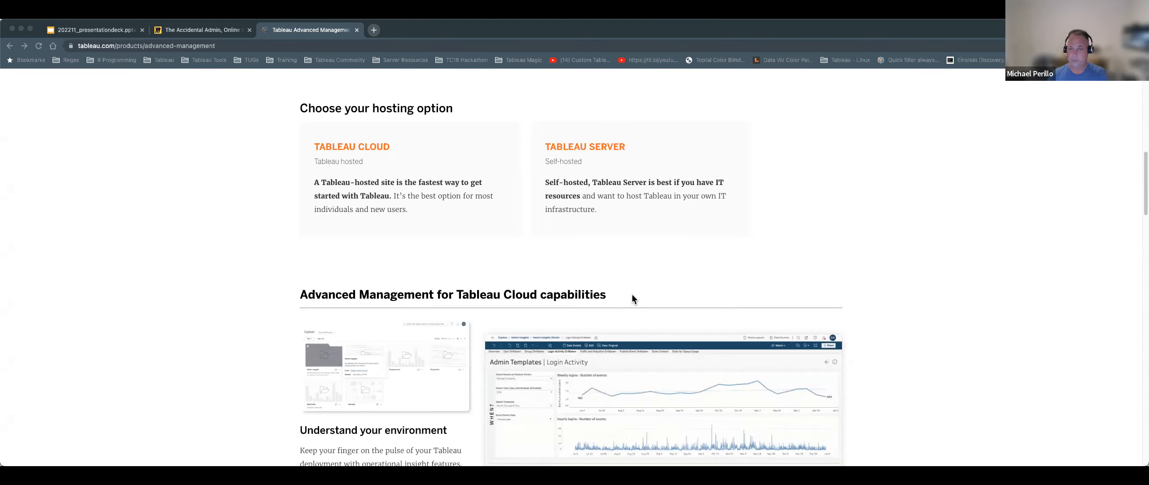
scroll("down", 3)
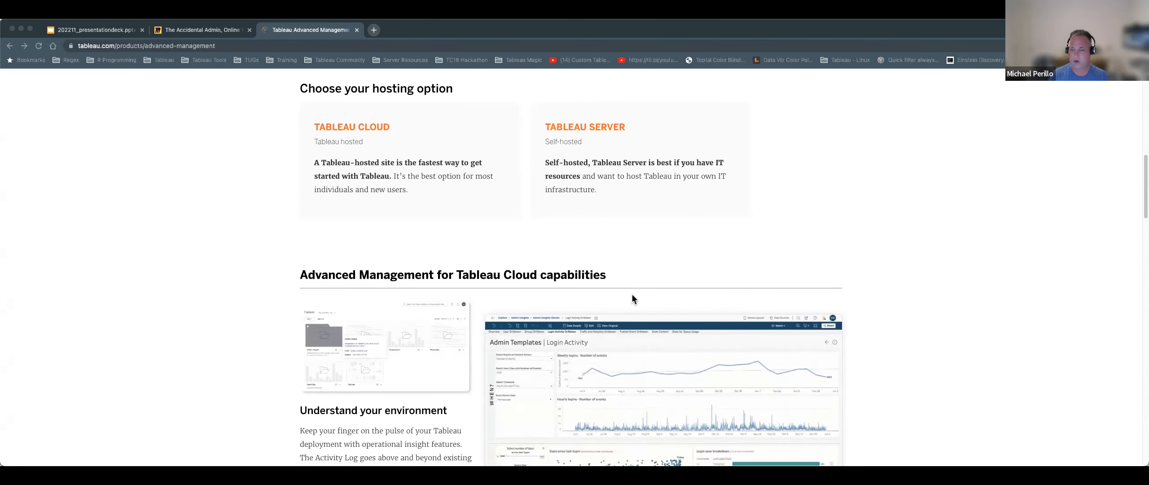
scroll("down", 3)
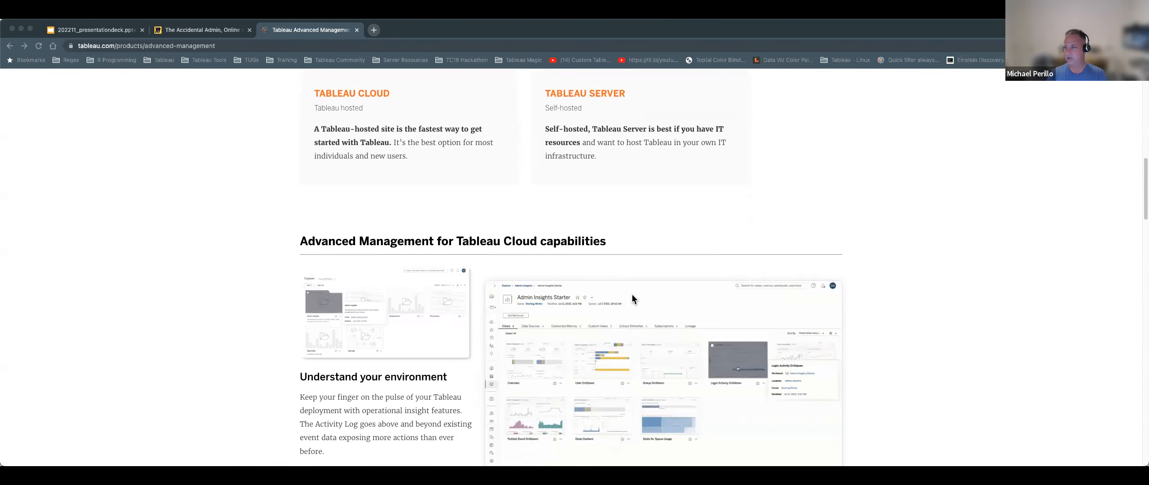
scroll("down", 3)
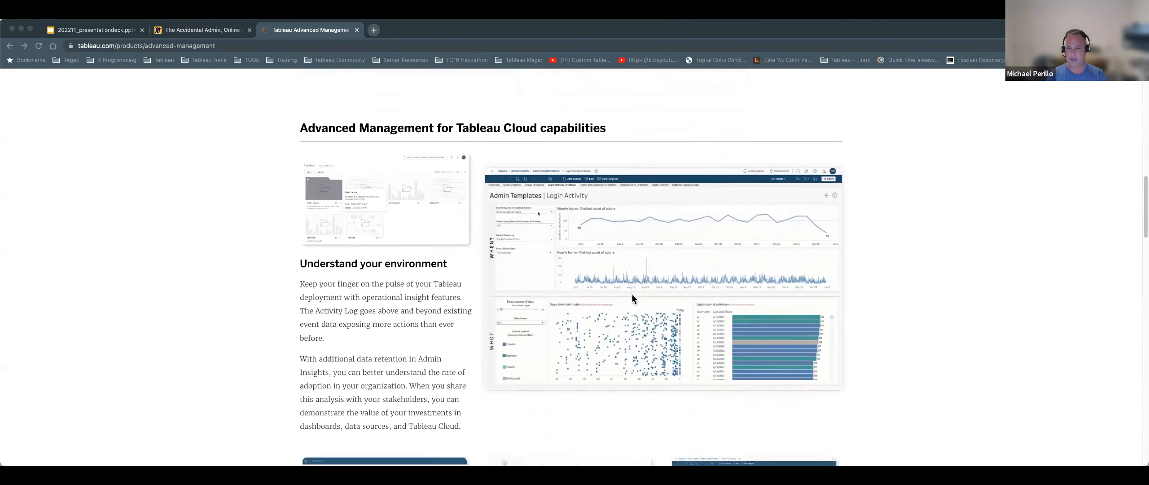
scroll("down", 3)
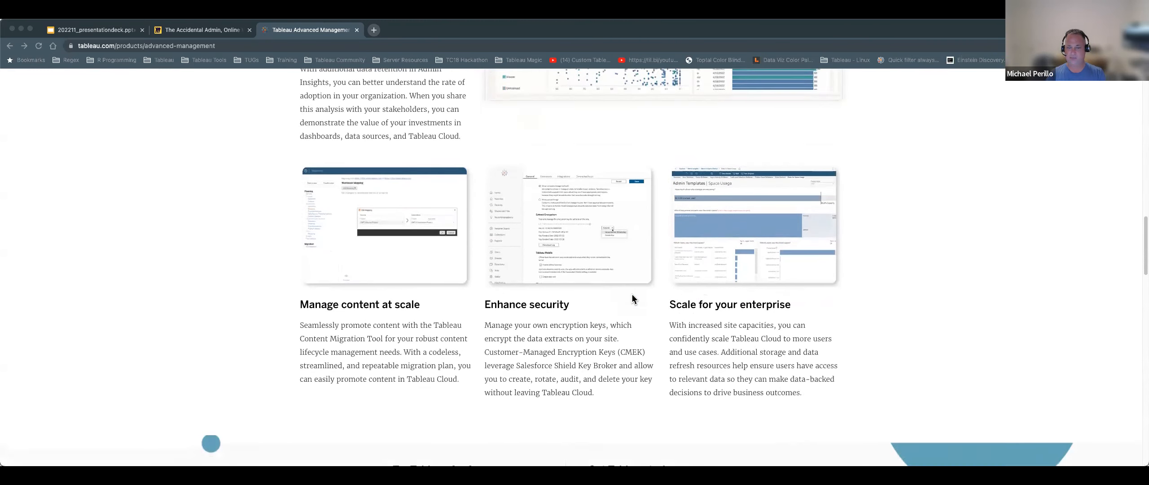
scroll("down", 3)
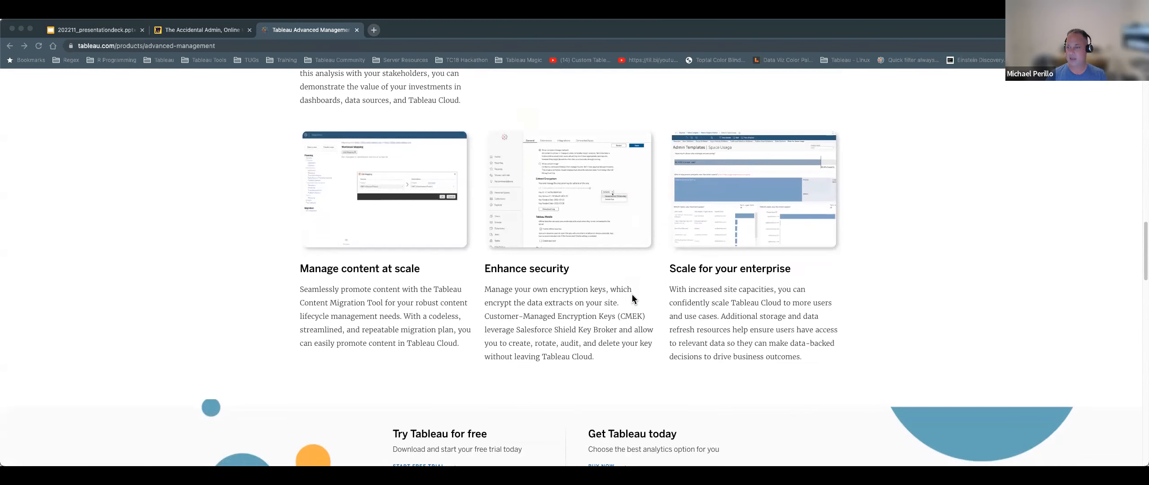
scroll("up", 3)
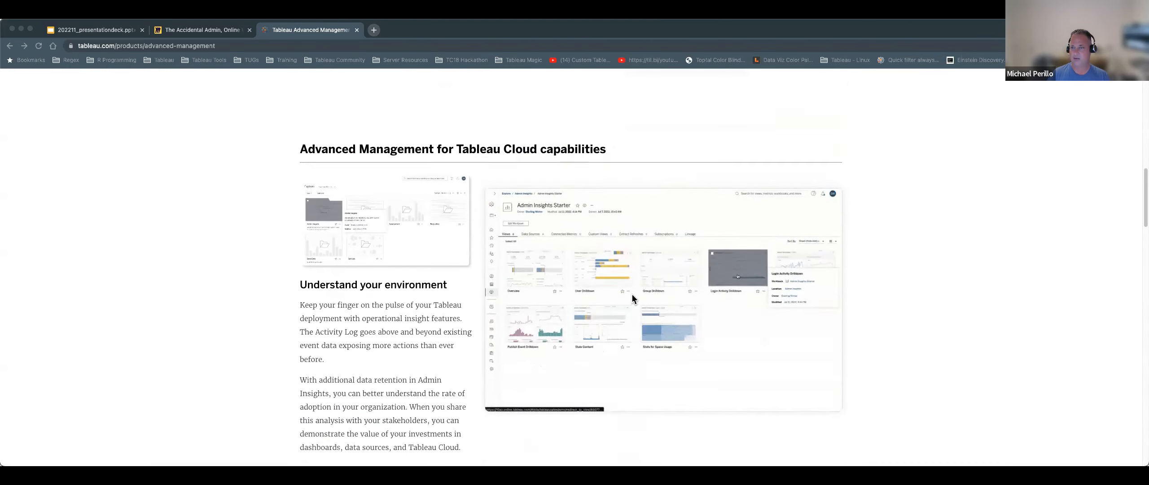
scroll("up", 3)
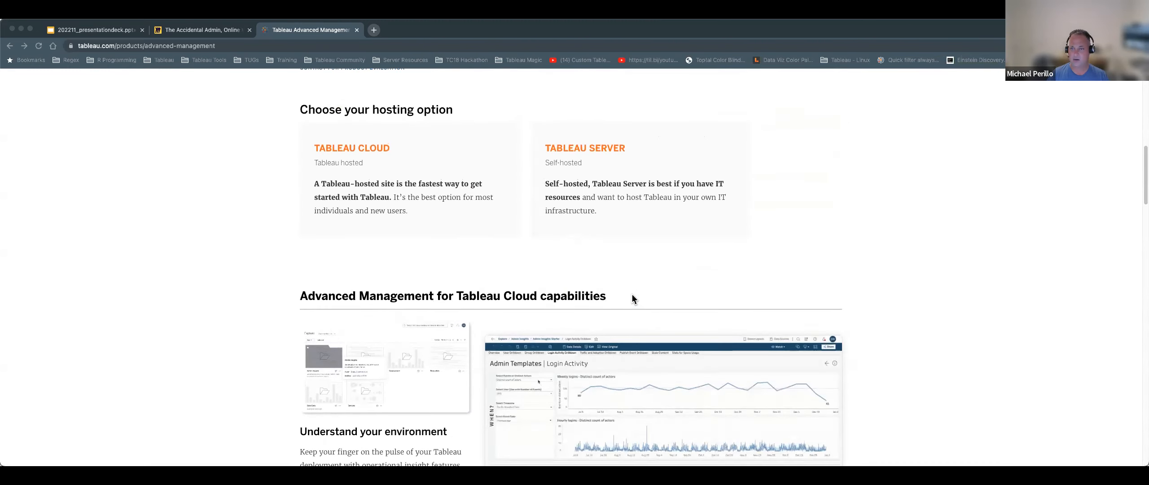
scroll("down", 3)
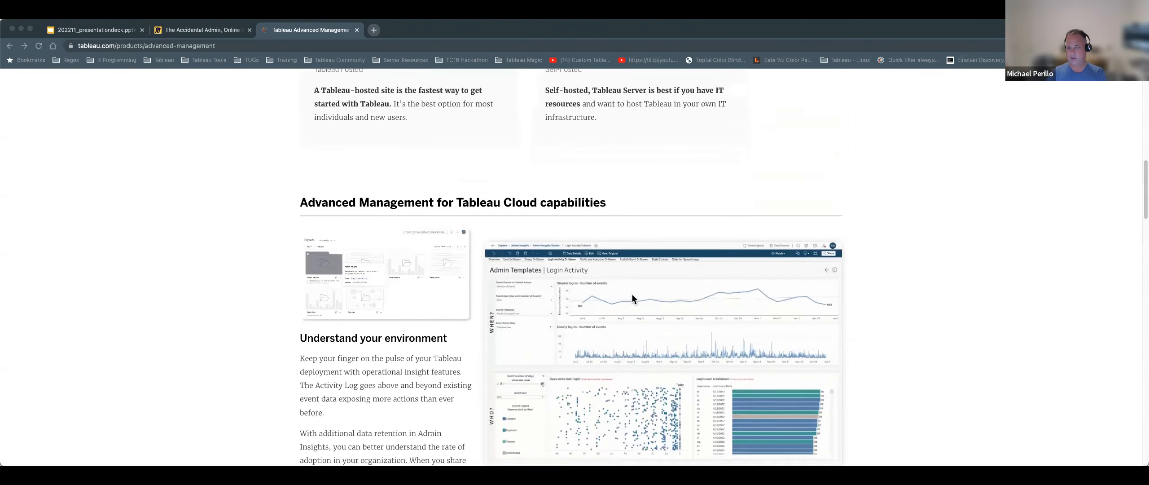
scroll("down", 3)
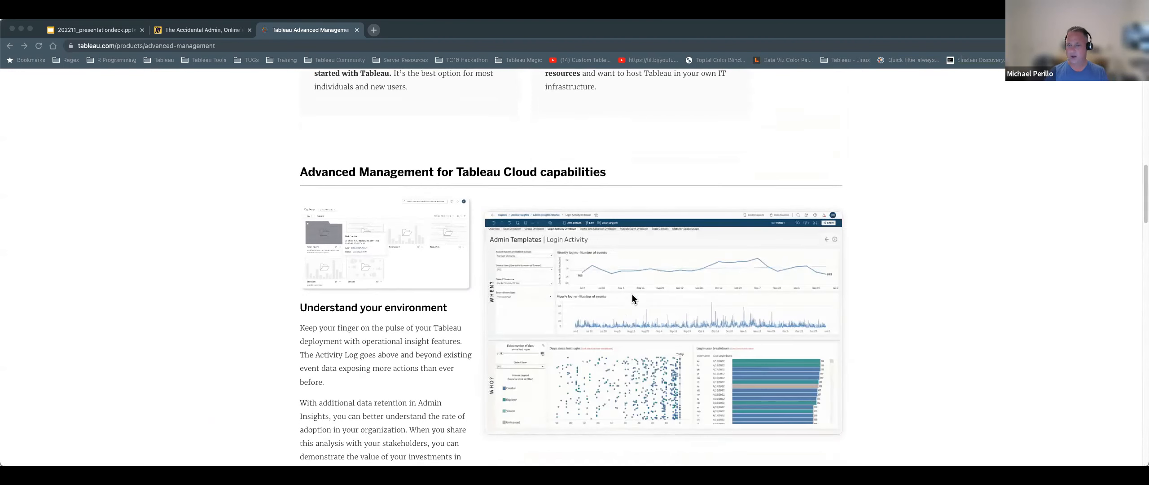
scroll("down", 3)
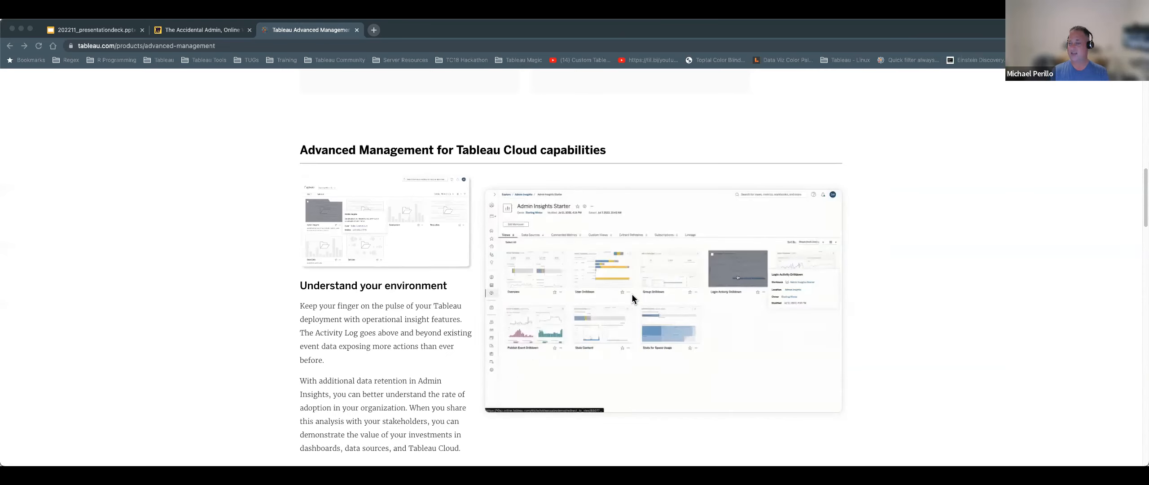
- Bring the 'Understand your environment' Admin Insights description into view in the Cloud capabilities section
left_click(737, 269)
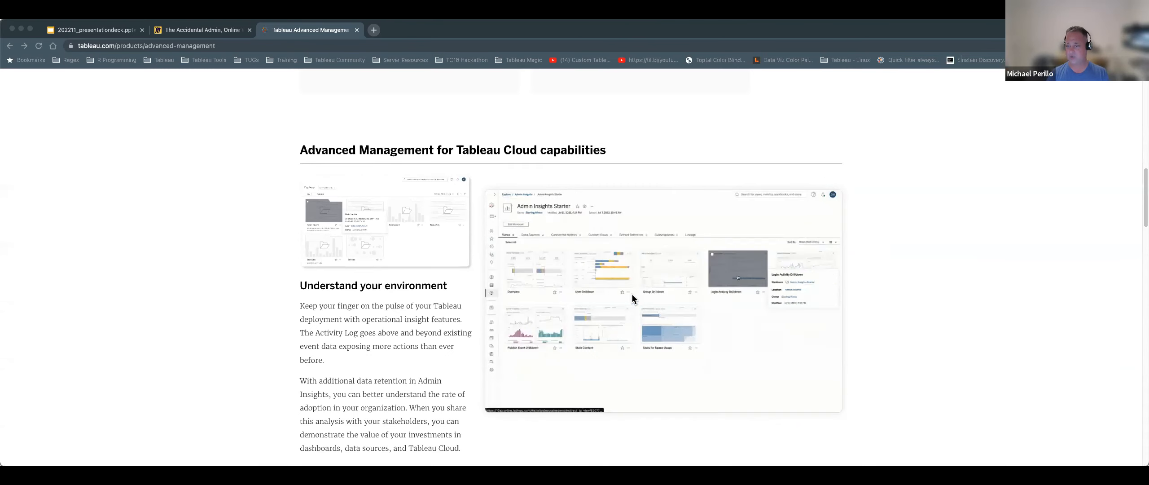
left_click(737, 275)
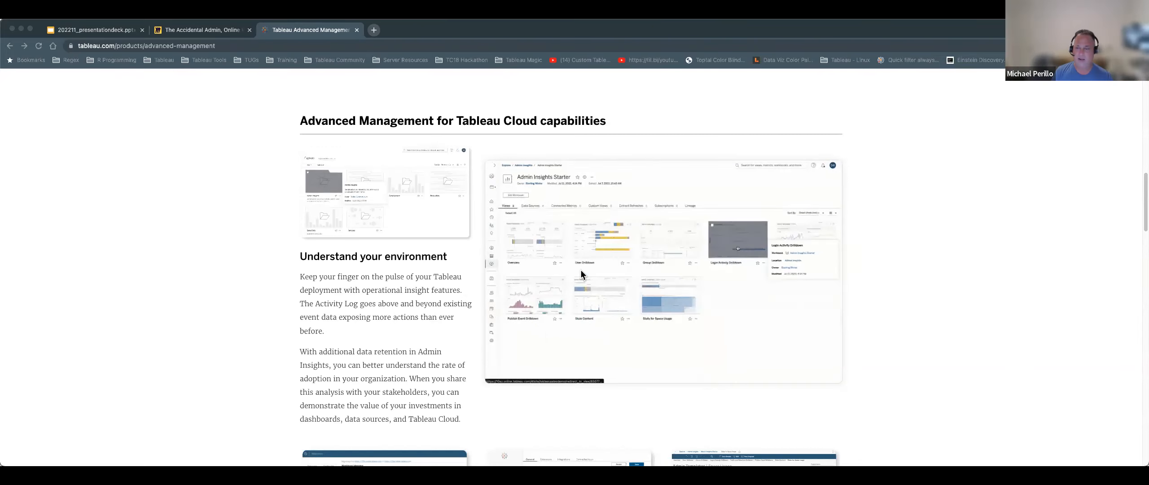
left_click(739, 242)
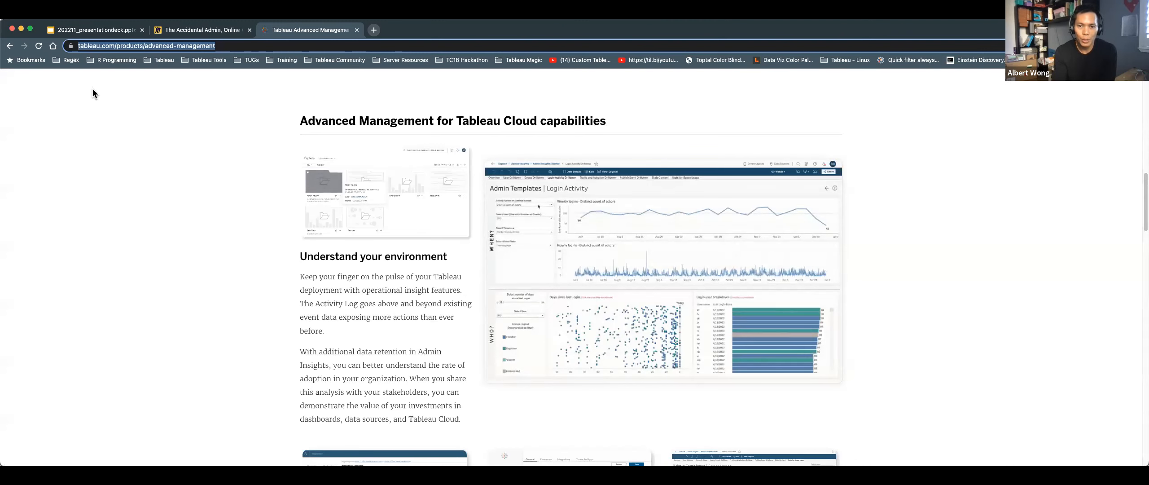
- Search Google for 'tableau release navigator' and open the New Tableau Release Navigator blog post
type("tableau navigation")
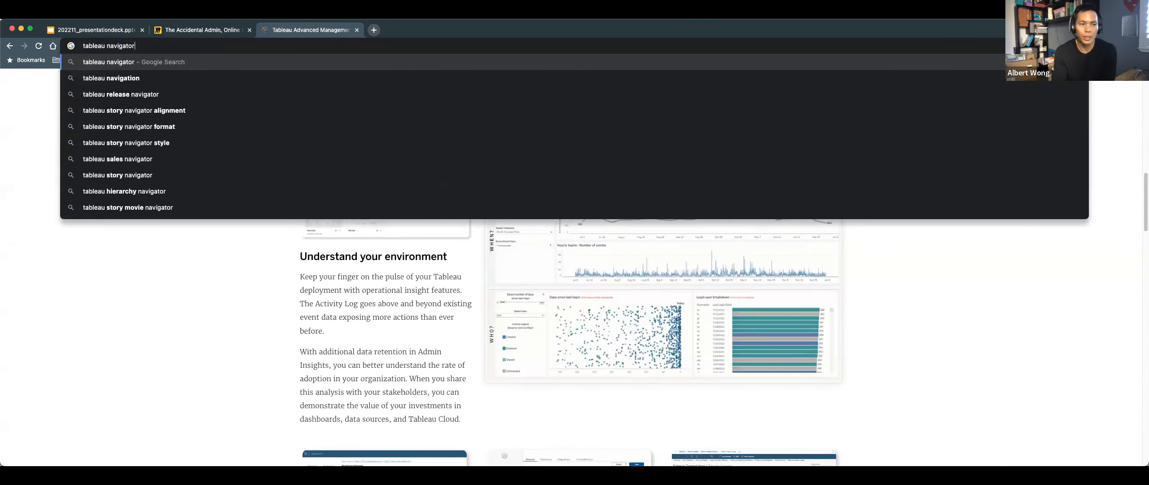
left_click(120, 93)
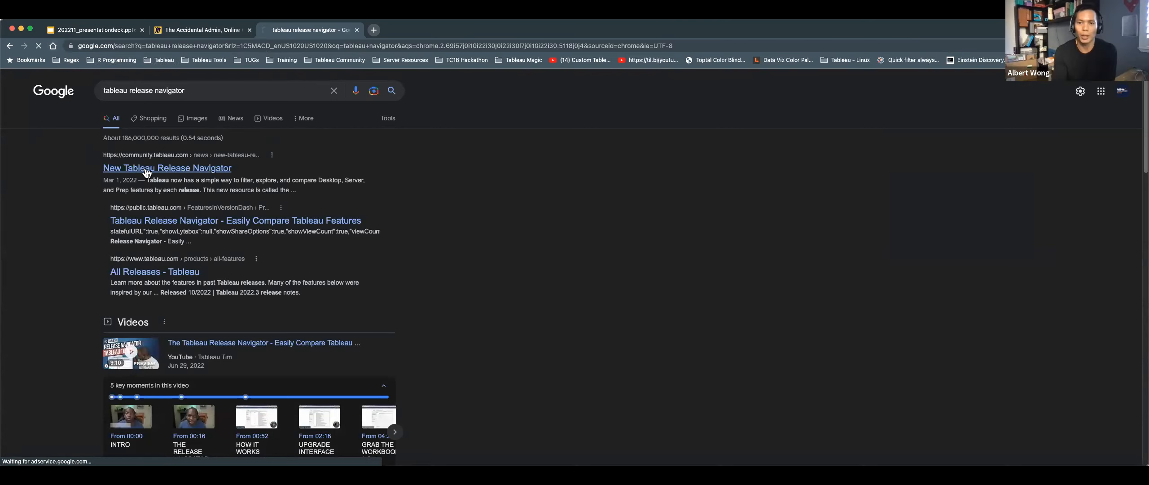
left_click(166, 168)
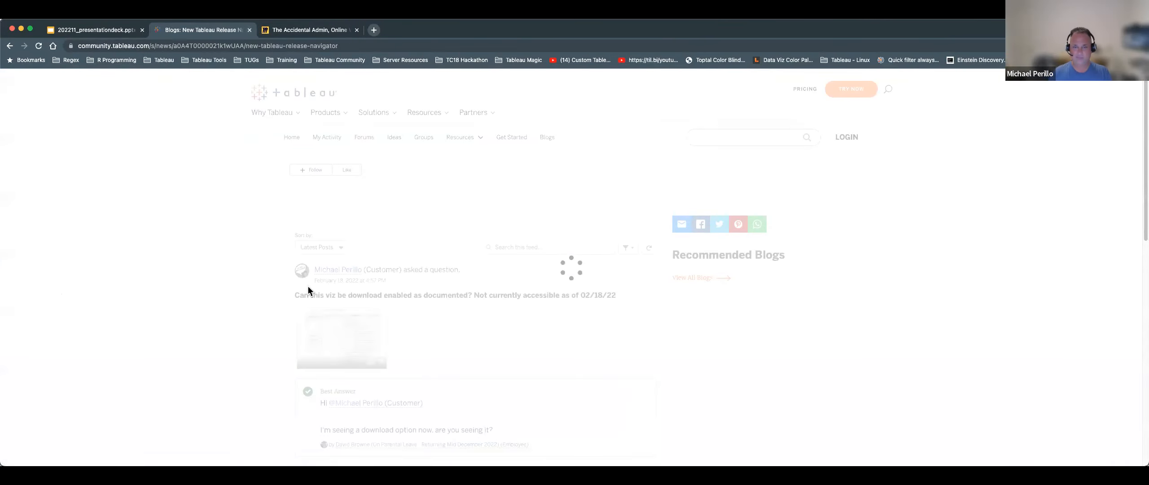
scroll("down", 3)
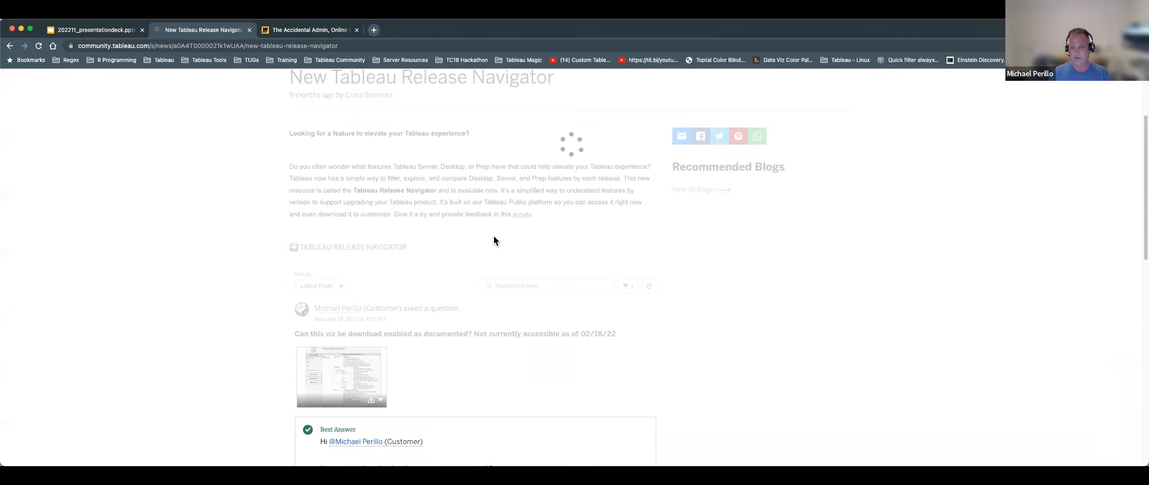
mouse_move(382, 253)
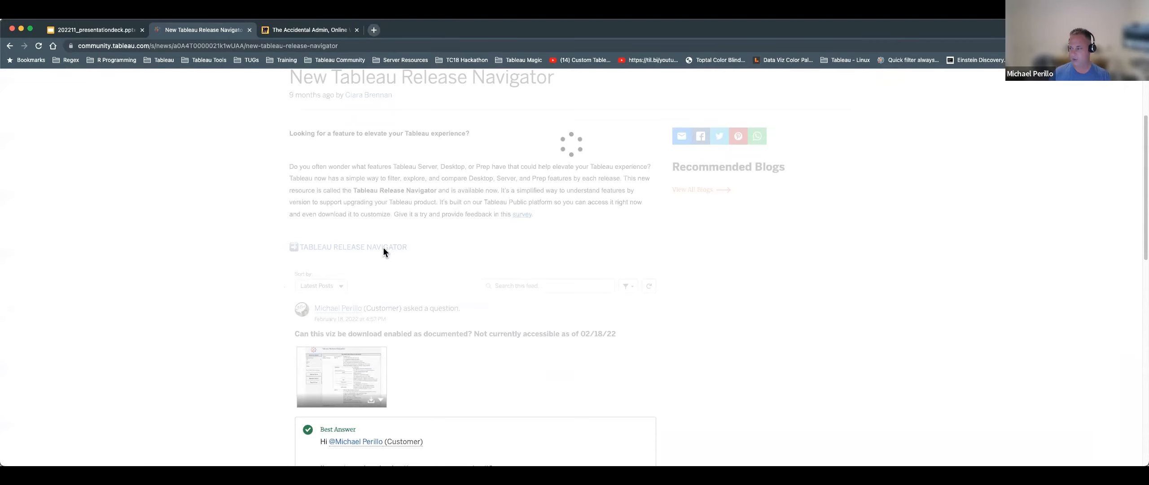
mouse_move(363, 248)
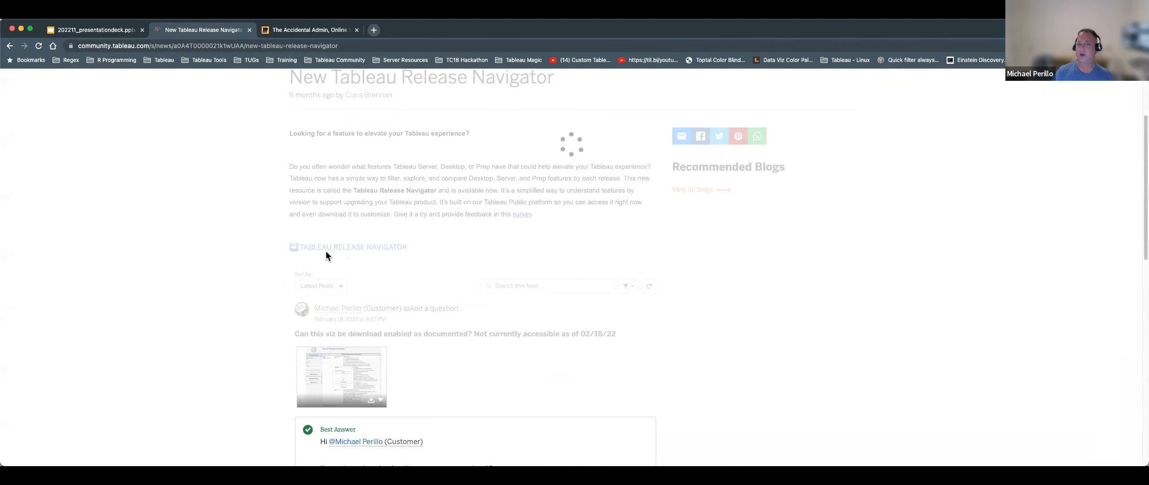
- Open the Tableau Release Navigator viz listing October 2022 Tableau Cloud features
left_click(38, 46)
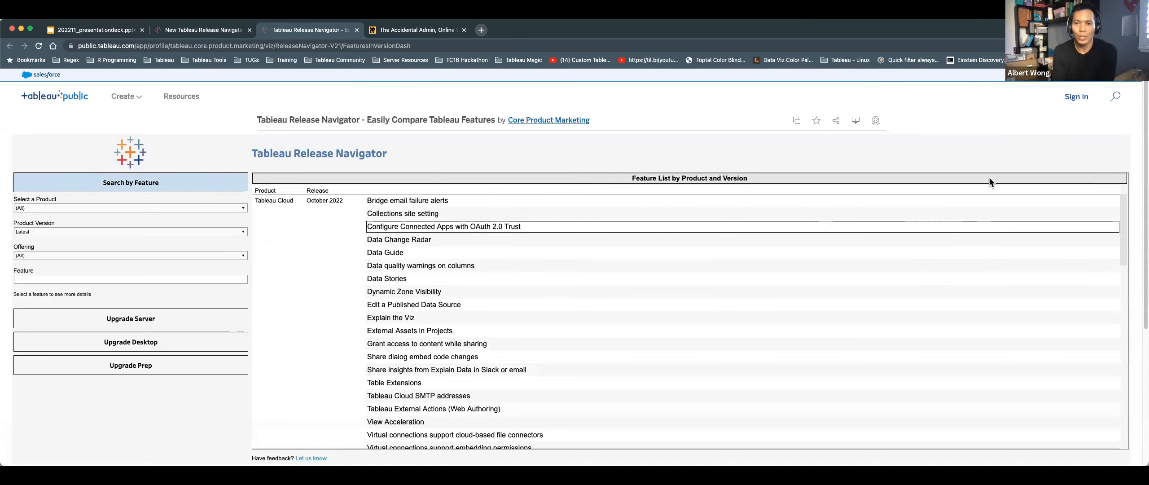
mouse_move(993, 247)
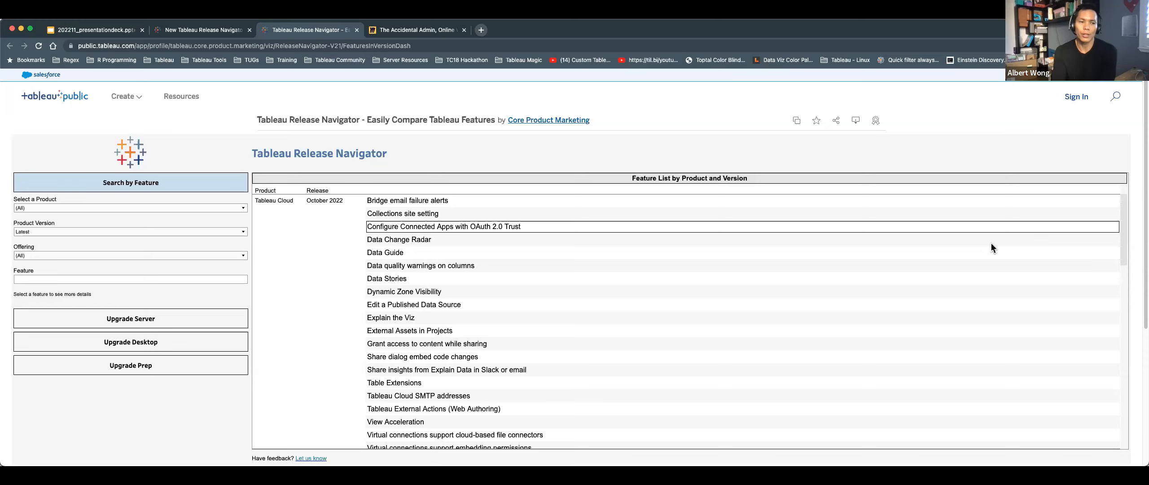
mouse_move(1029, 379)
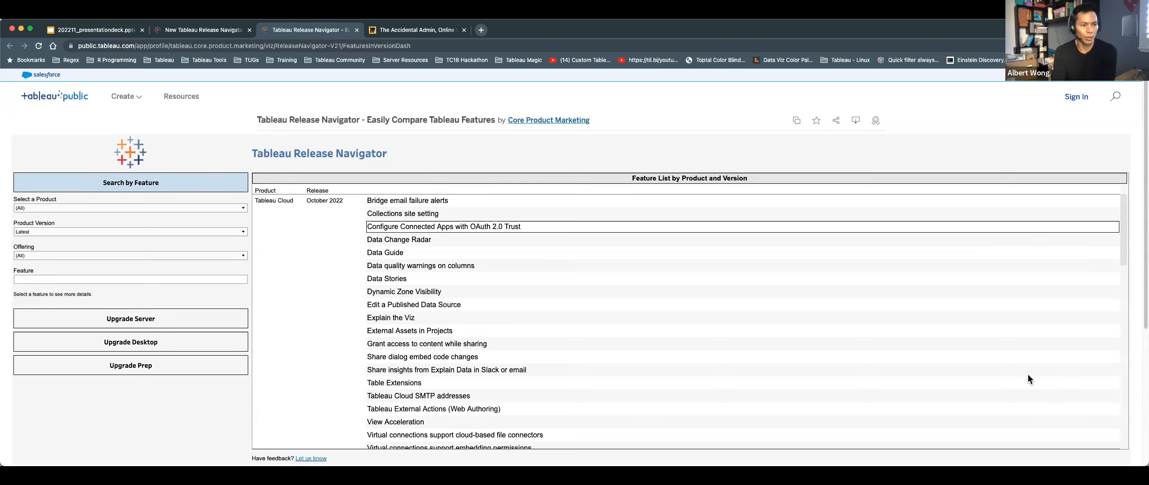
mouse_move(1051, 373)
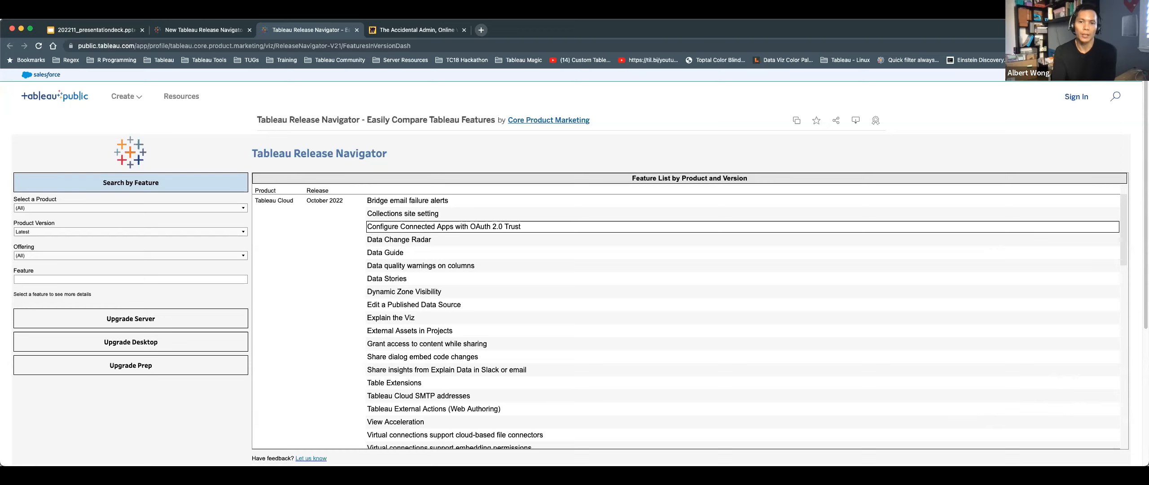
mouse_move(1016, 93)
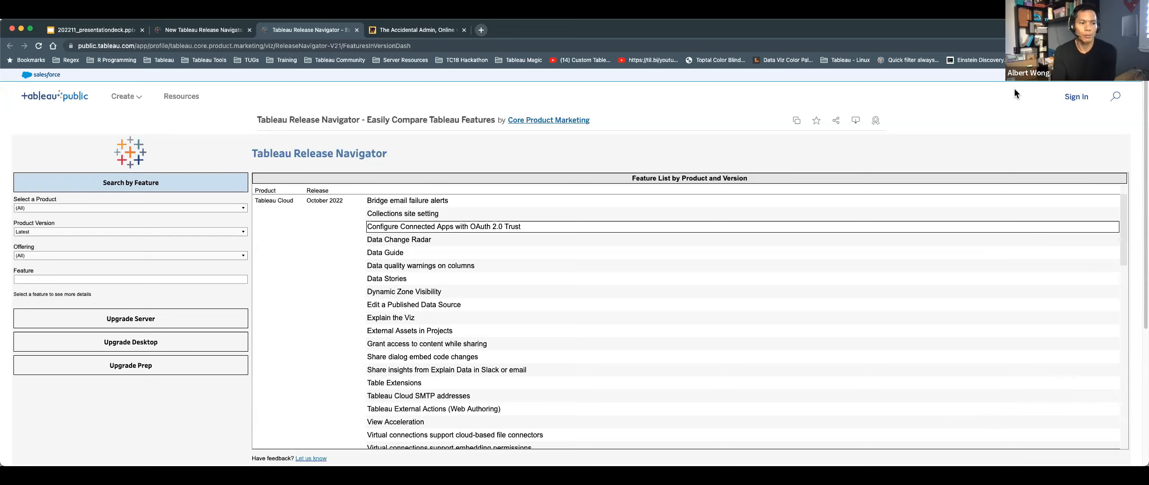
mouse_move(942, 334)
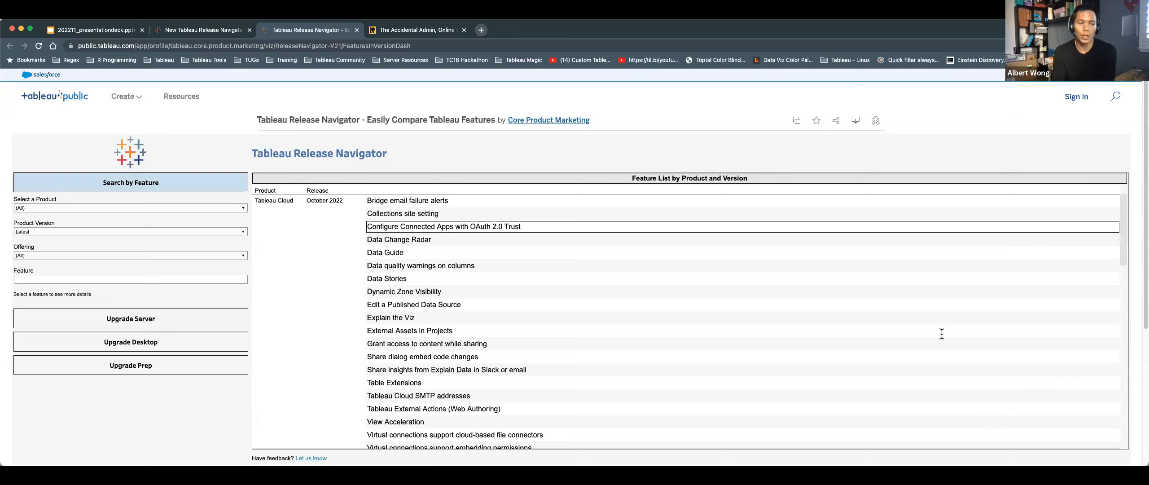
mouse_move(882, 275)
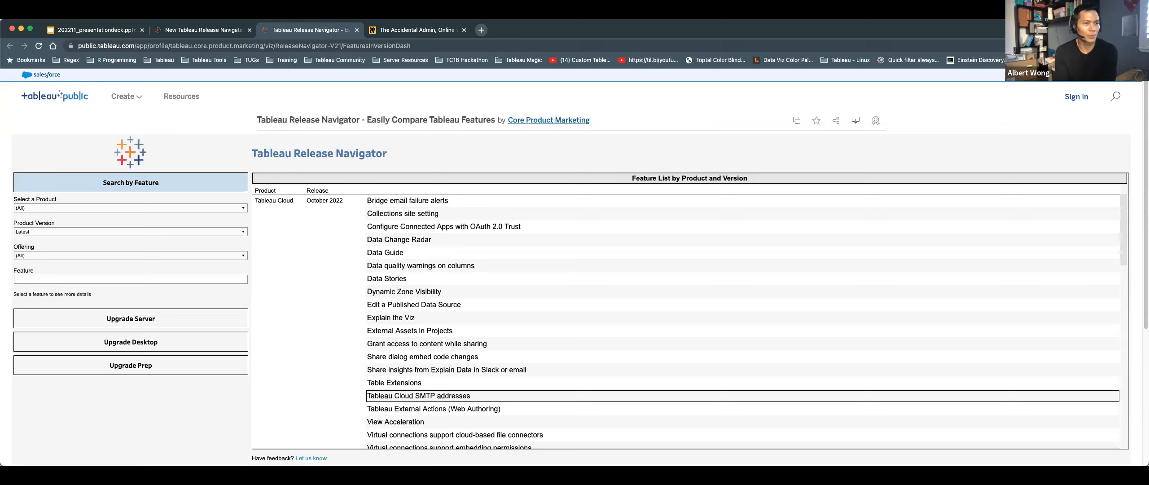
mouse_move(627, 396)
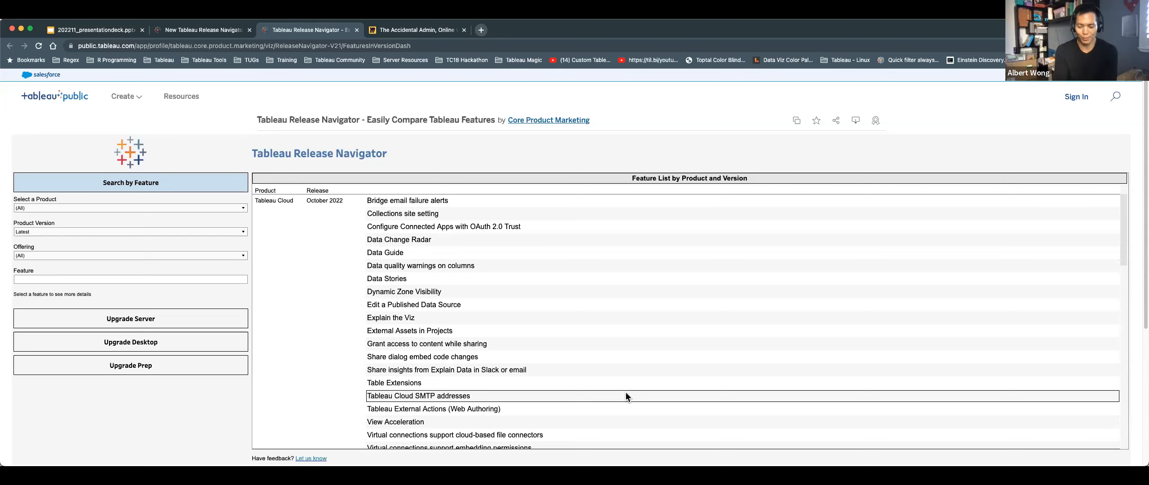
mouse_move(861, 353)
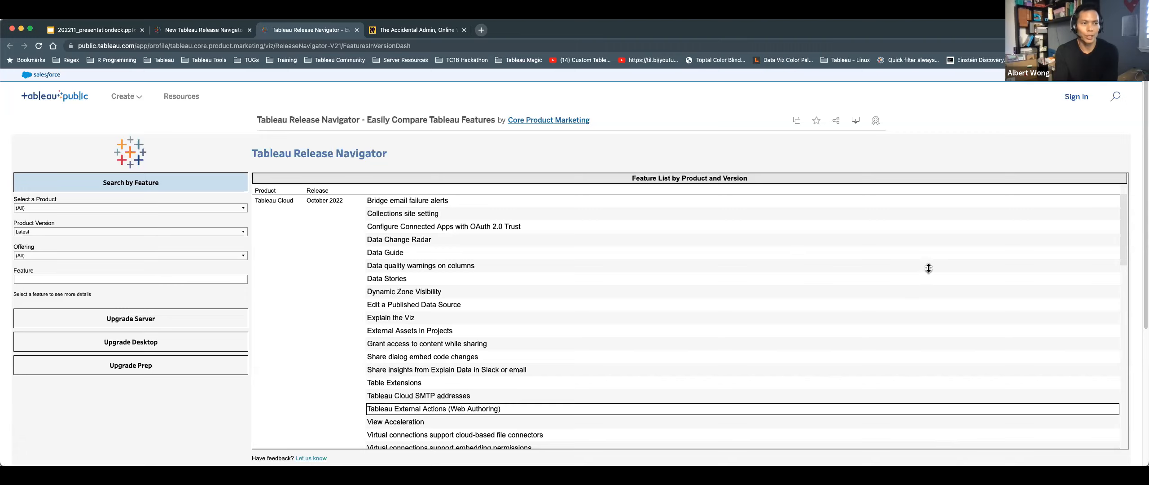
mouse_move(634, 52)
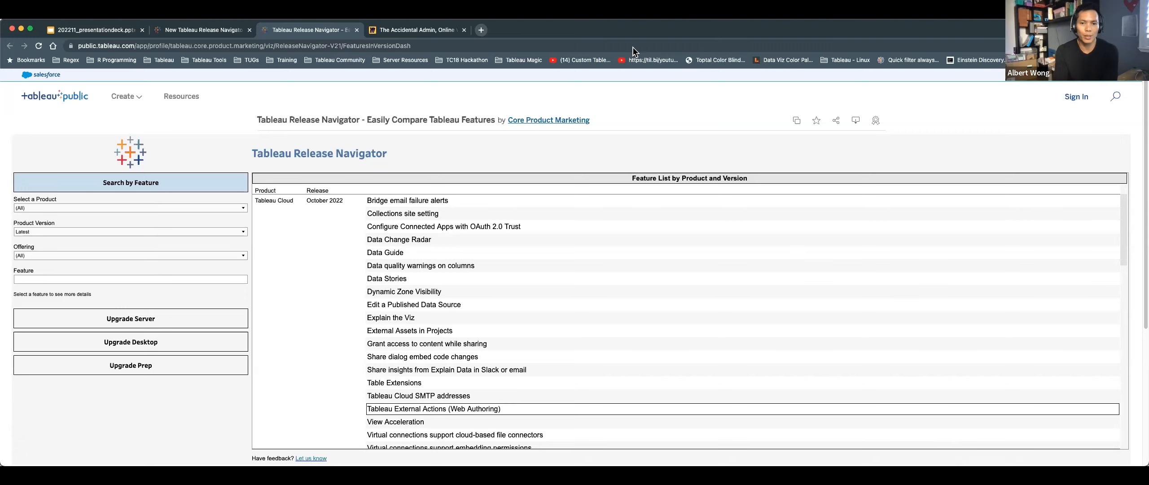